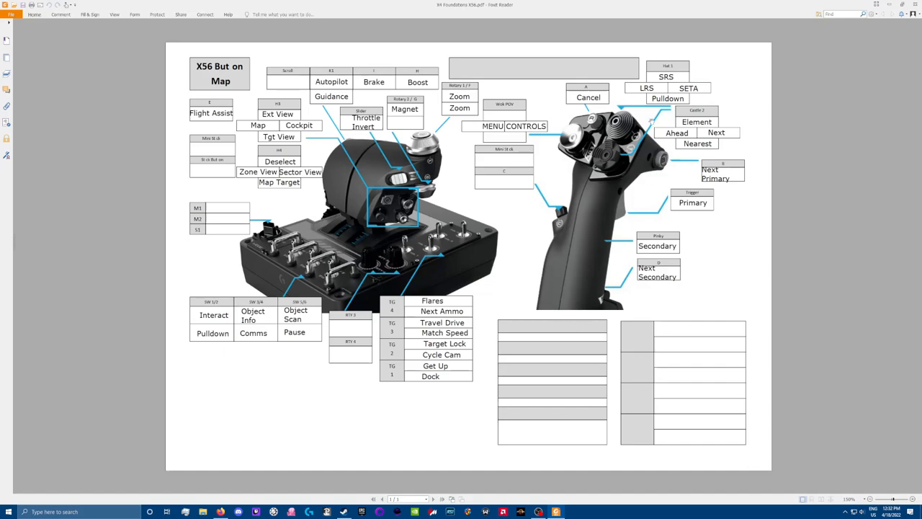
{"action": "mouse_move", "coordinate": [807, 270]}
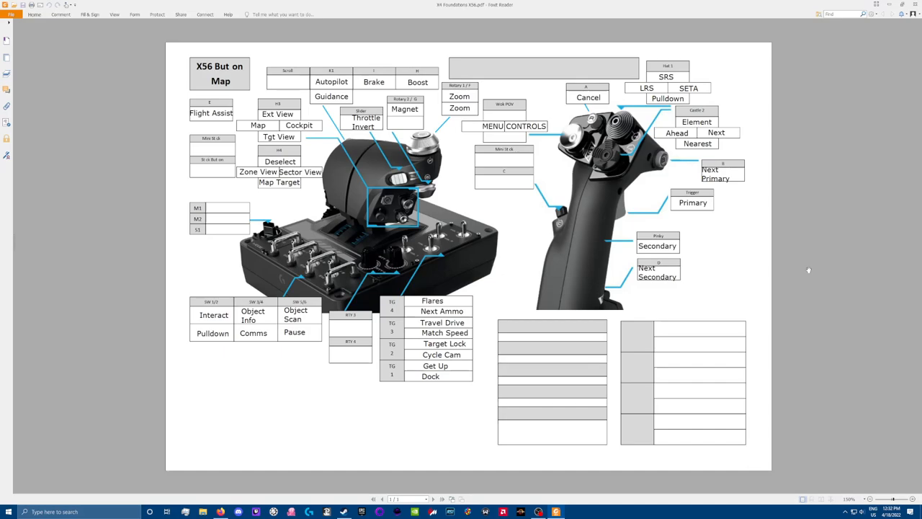
{"action": "mouse_move", "coordinate": [353, 410]}
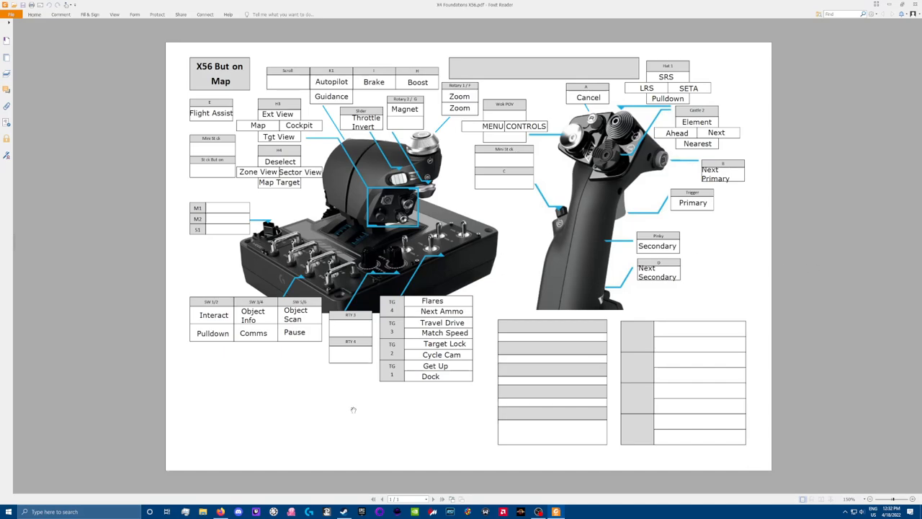
{"action": "mouse_move", "coordinate": [354, 431]}
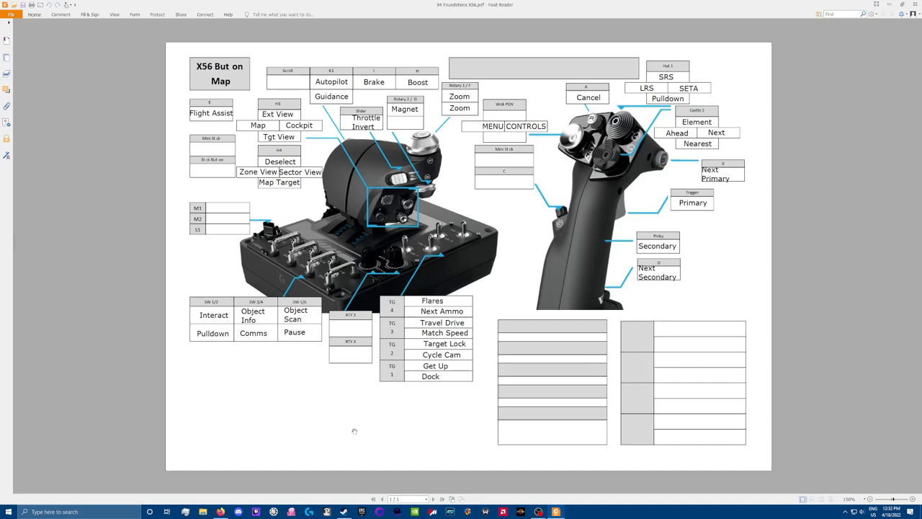
{"action": "mouse_move", "coordinate": [334, 421]}
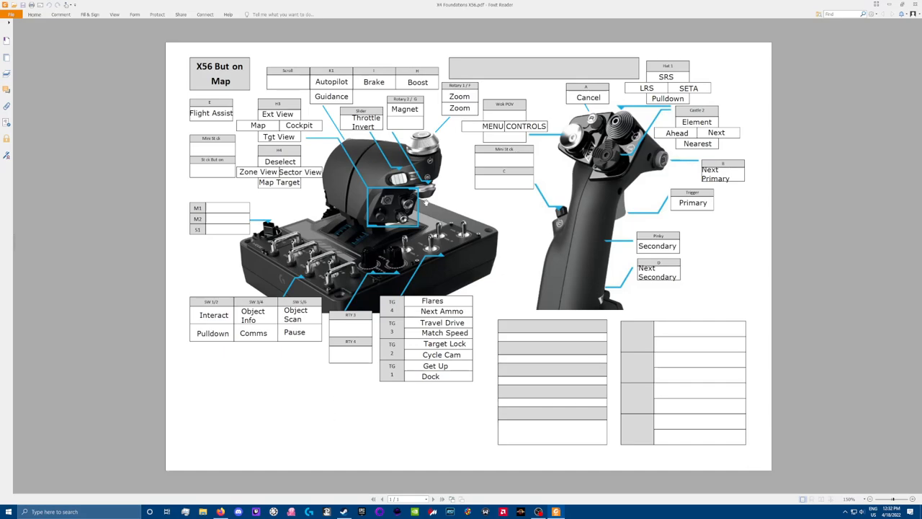
{"action": "mouse_move", "coordinate": [641, 224]}
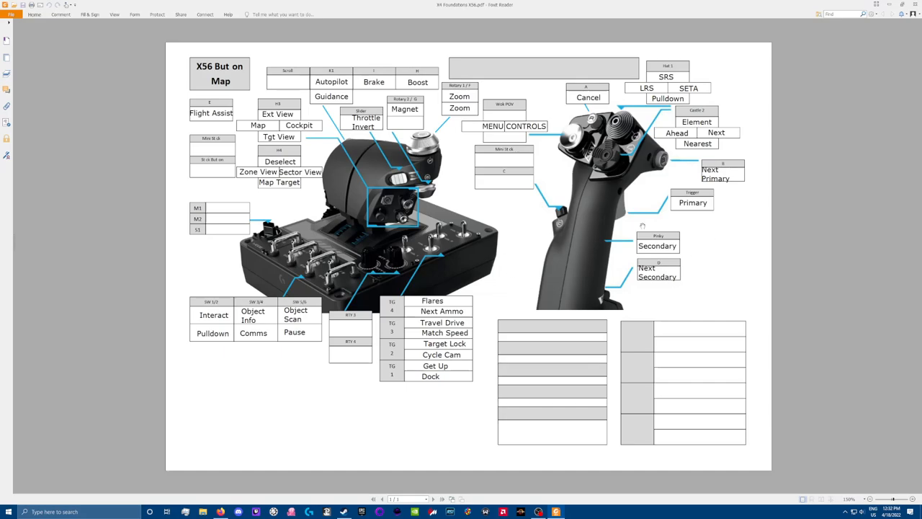
{"action": "mouse_move", "coordinate": [746, 238]}
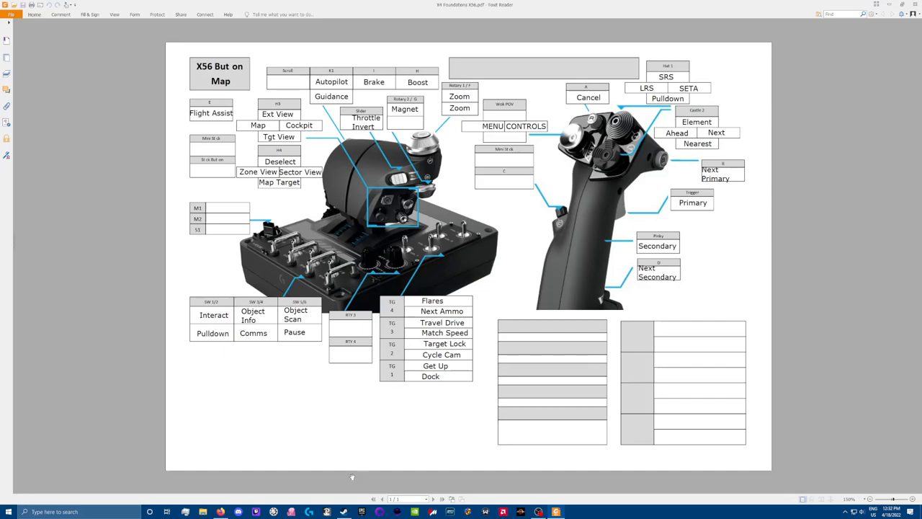
{"action": "mouse_move", "coordinate": [363, 396]}
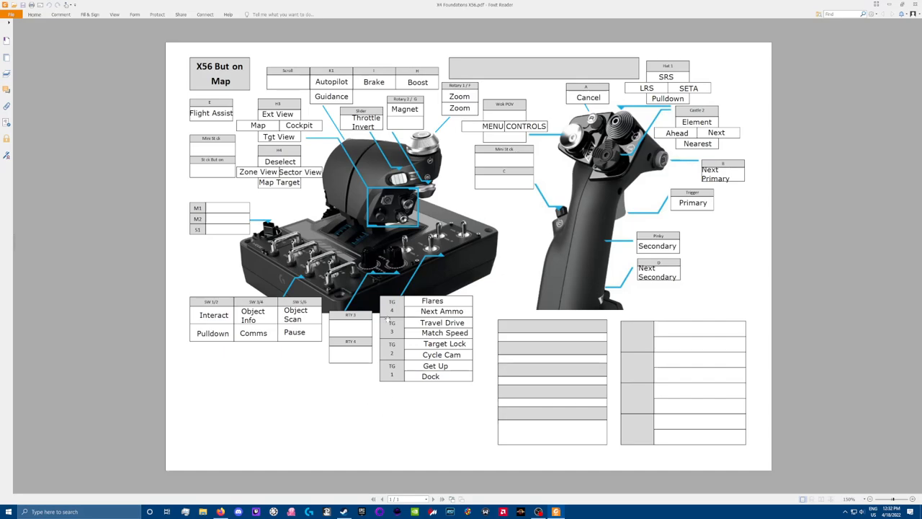
{"action": "mouse_move", "coordinate": [365, 402]}
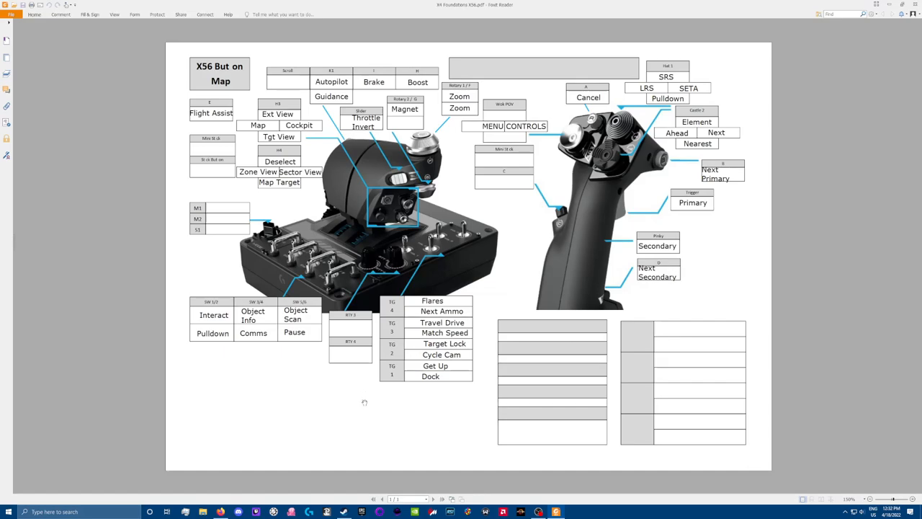
{"action": "mouse_move", "coordinate": [511, 264]}
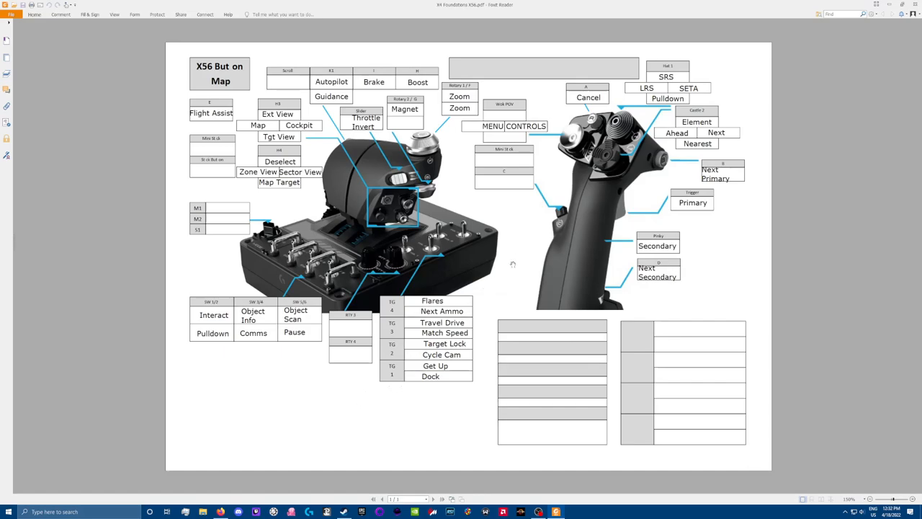
{"action": "mouse_move", "coordinate": [574, 292]}
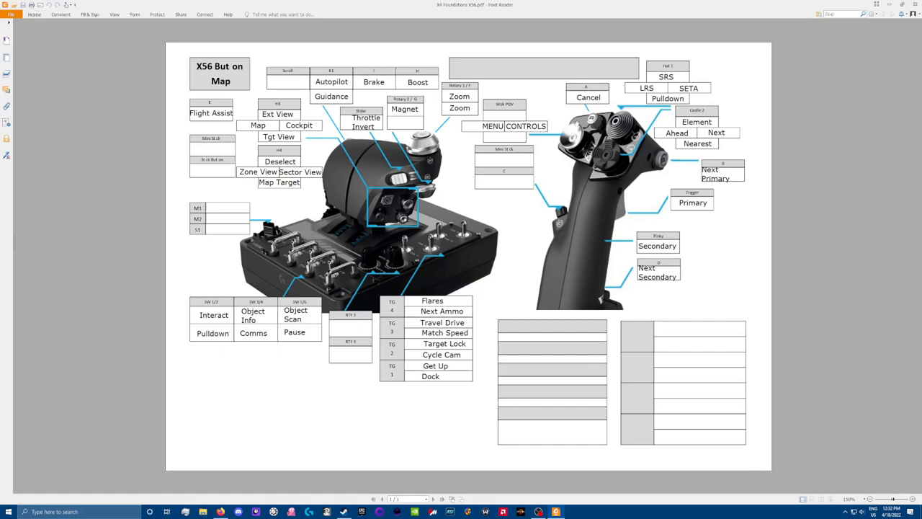
{"action": "mouse_move", "coordinate": [570, 280]}
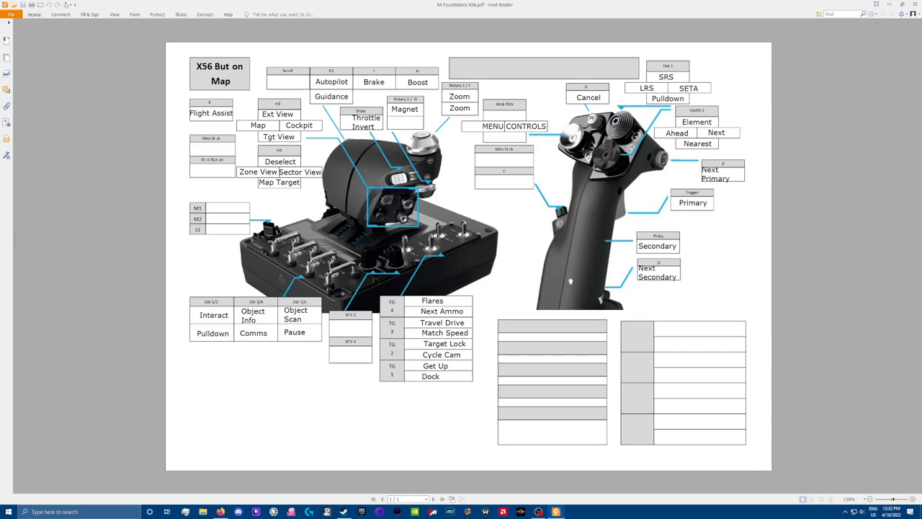
{"action": "mouse_move", "coordinate": [578, 277]}
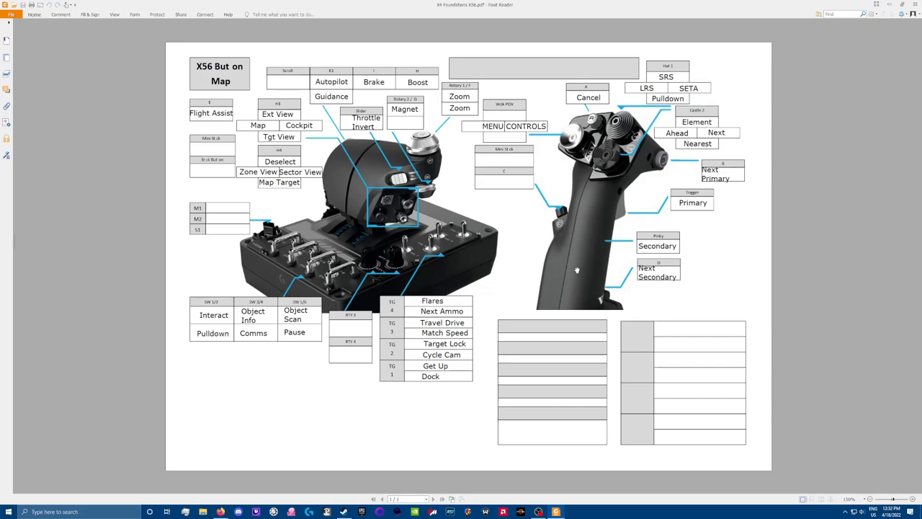
{"action": "mouse_move", "coordinate": [574, 264]}
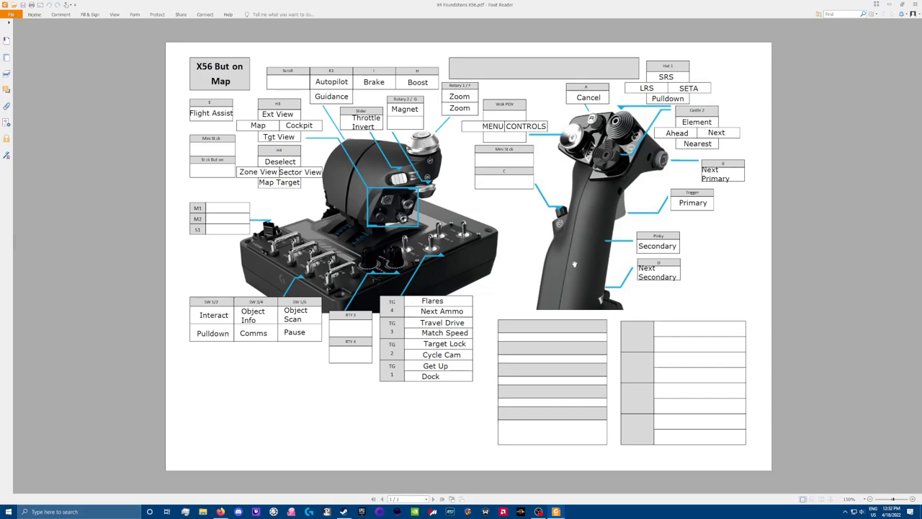
{"action": "mouse_move", "coordinate": [580, 262]}
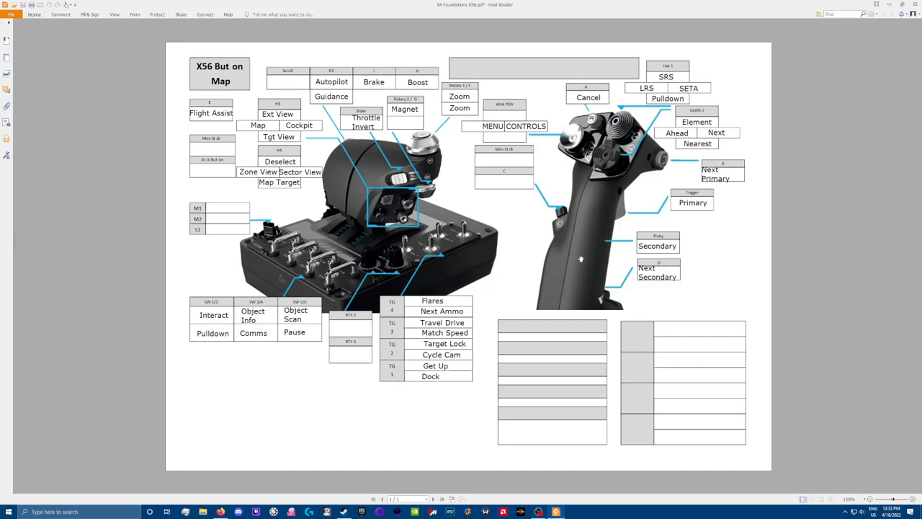
{"action": "mouse_move", "coordinate": [379, 265]}
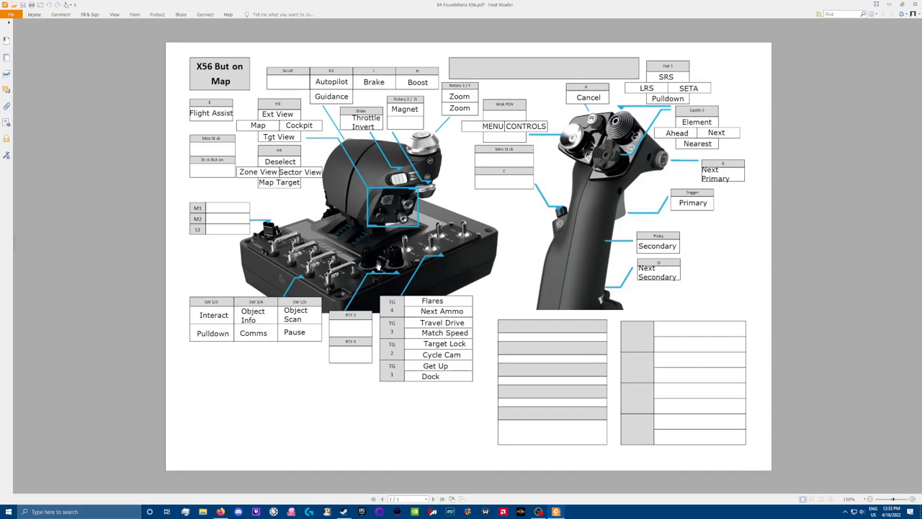
{"action": "mouse_move", "coordinate": [581, 237]}
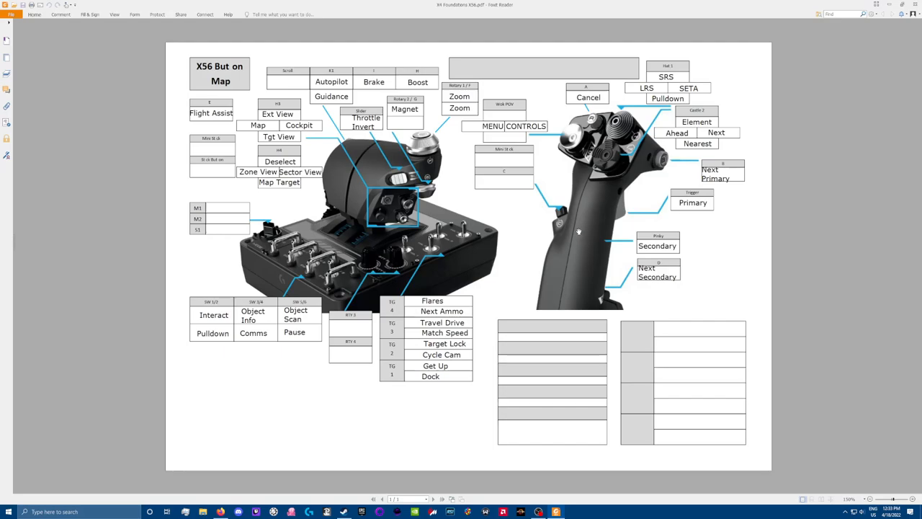
{"action": "mouse_move", "coordinate": [608, 216]}
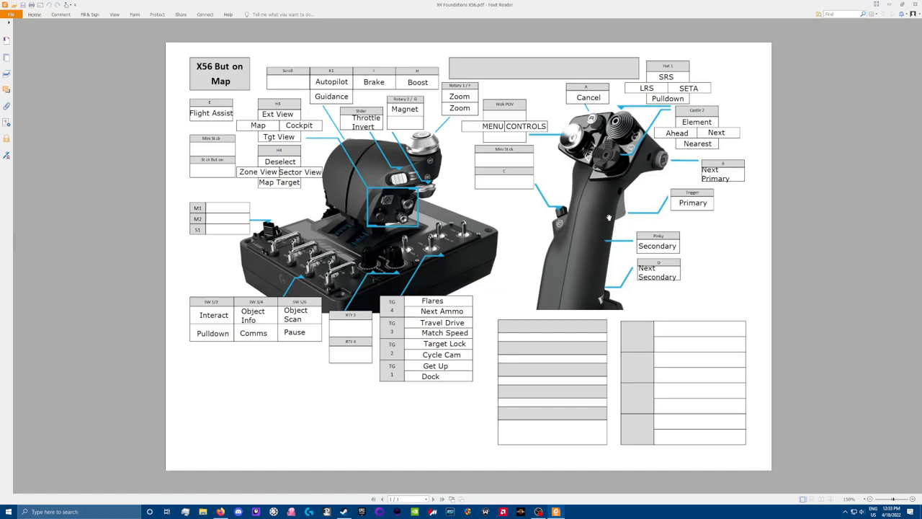
{"action": "mouse_move", "coordinate": [603, 218]}
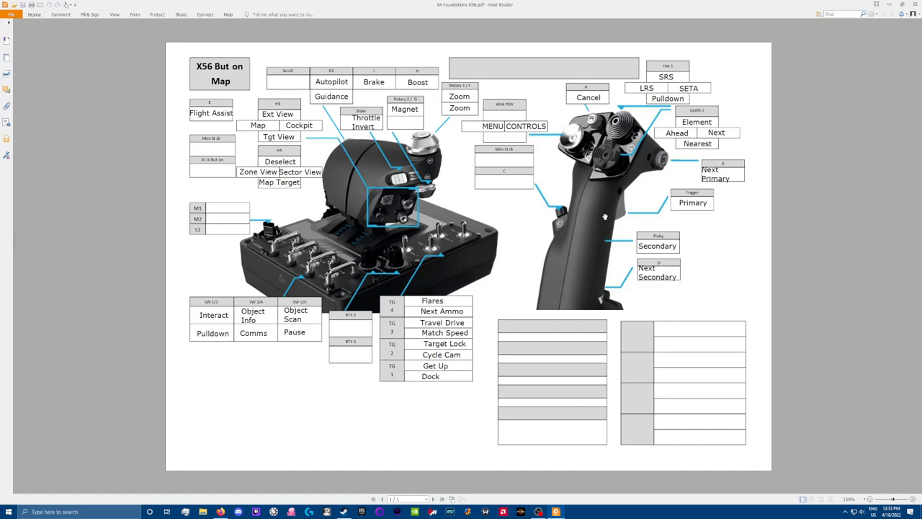
{"action": "mouse_move", "coordinate": [600, 222]}
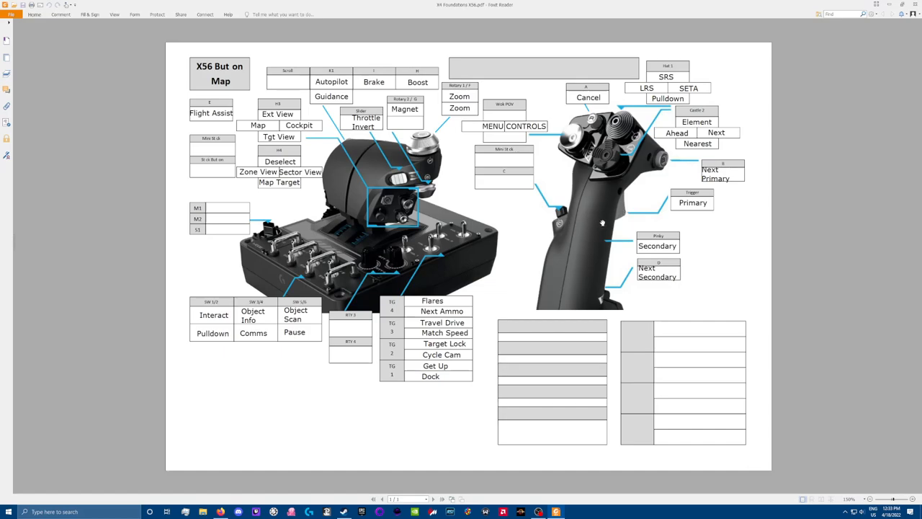
{"action": "mouse_move", "coordinate": [606, 213]}
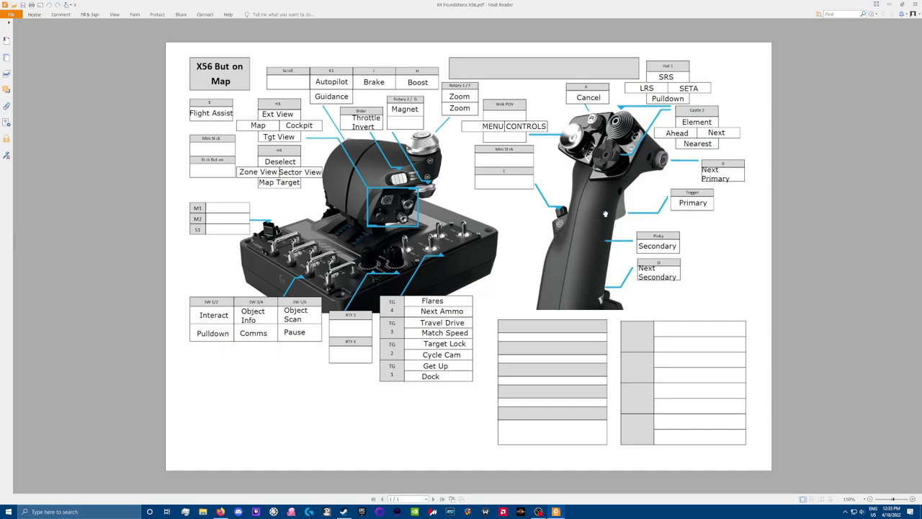
{"action": "mouse_move", "coordinate": [588, 221]}
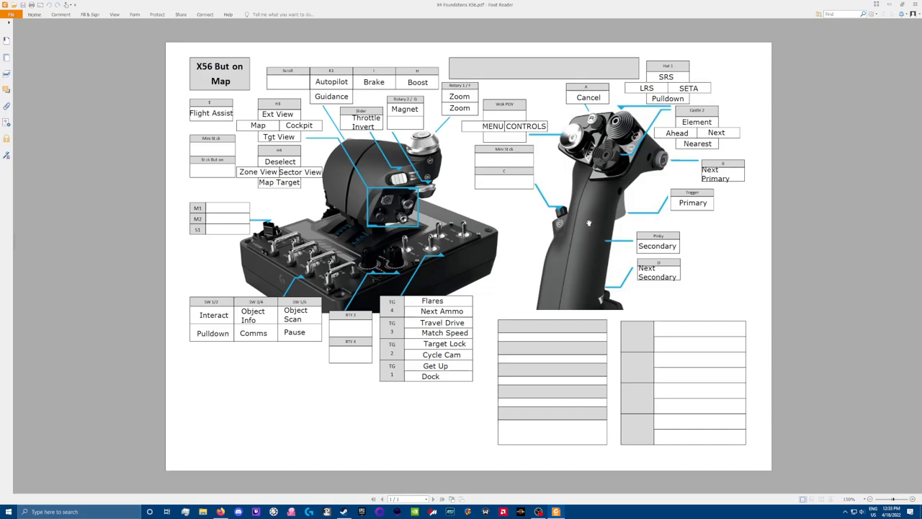
{"action": "mouse_move", "coordinate": [616, 230]}
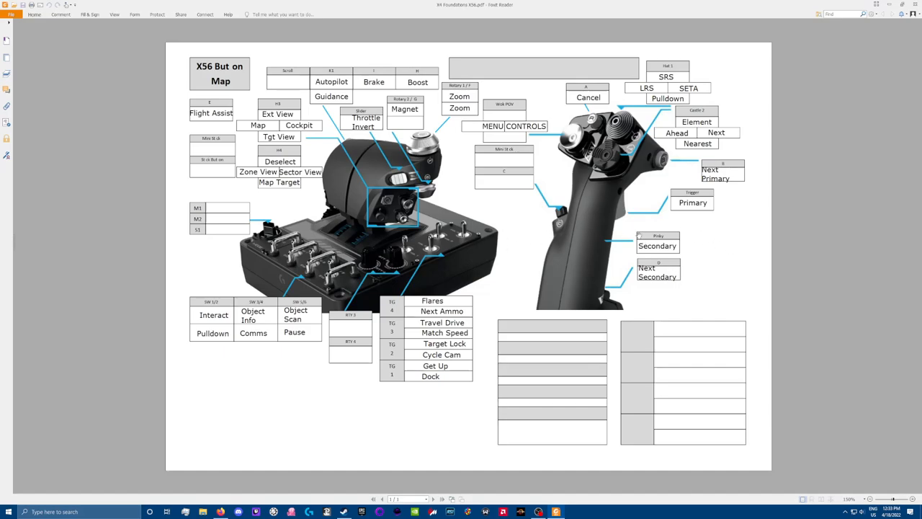
{"action": "mouse_move", "coordinate": [585, 217]}
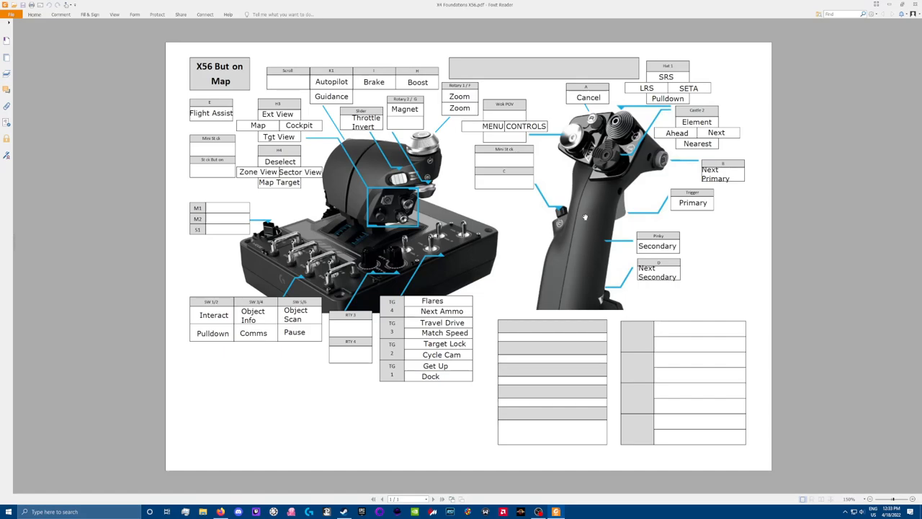
{"action": "mouse_move", "coordinate": [499, 217]}
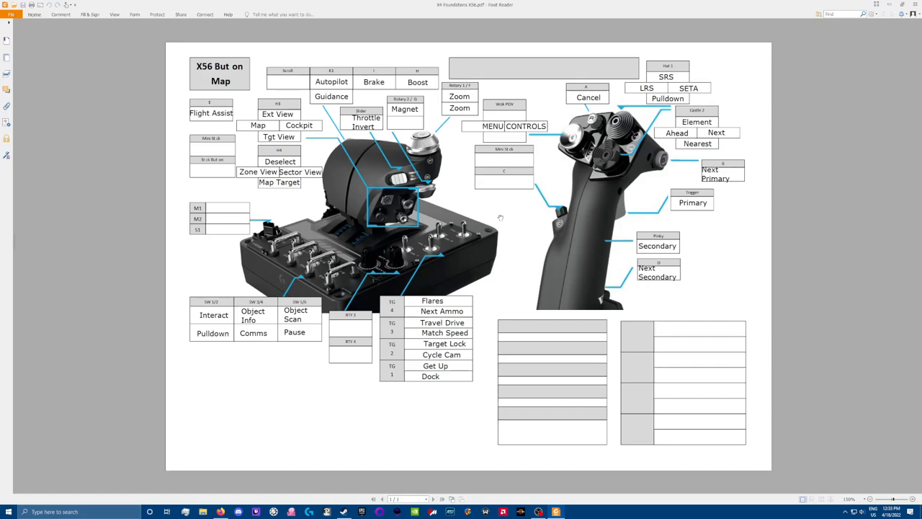
{"action": "mouse_move", "coordinate": [426, 269]}
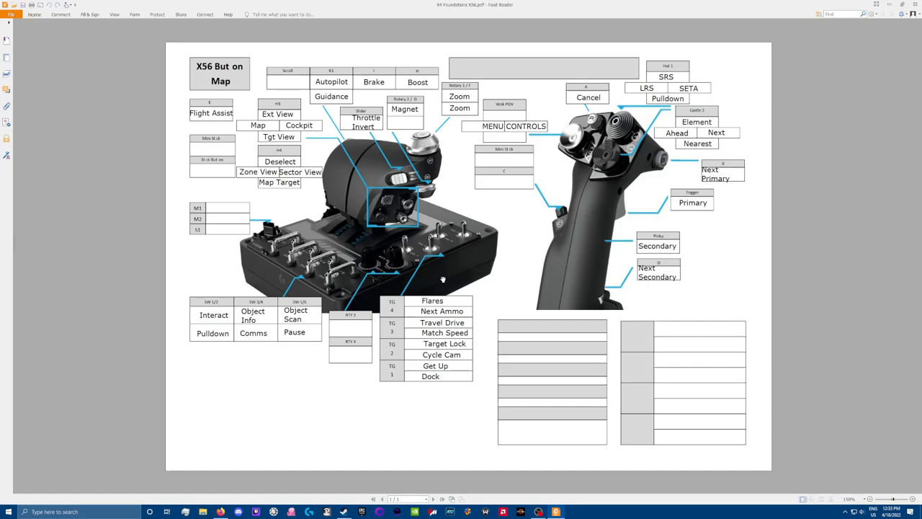
{"action": "mouse_move", "coordinate": [649, 207]}
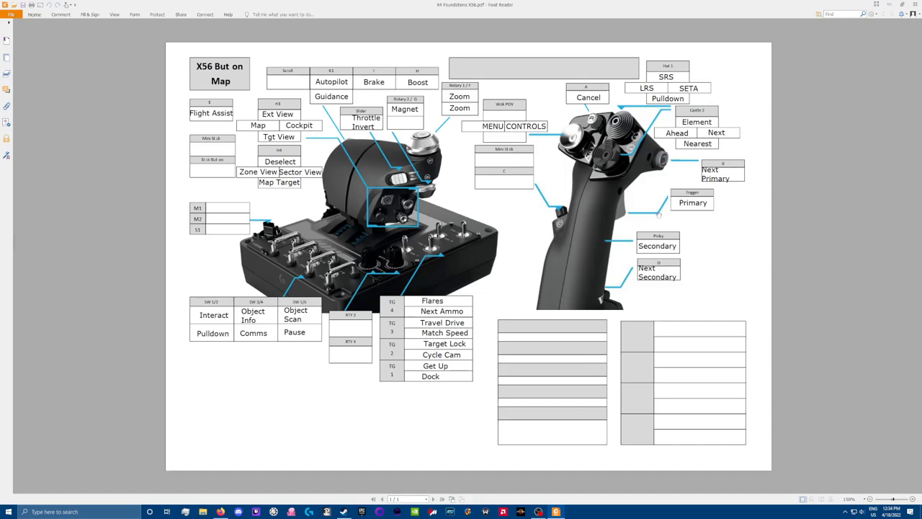
{"action": "mouse_move", "coordinate": [723, 229]}
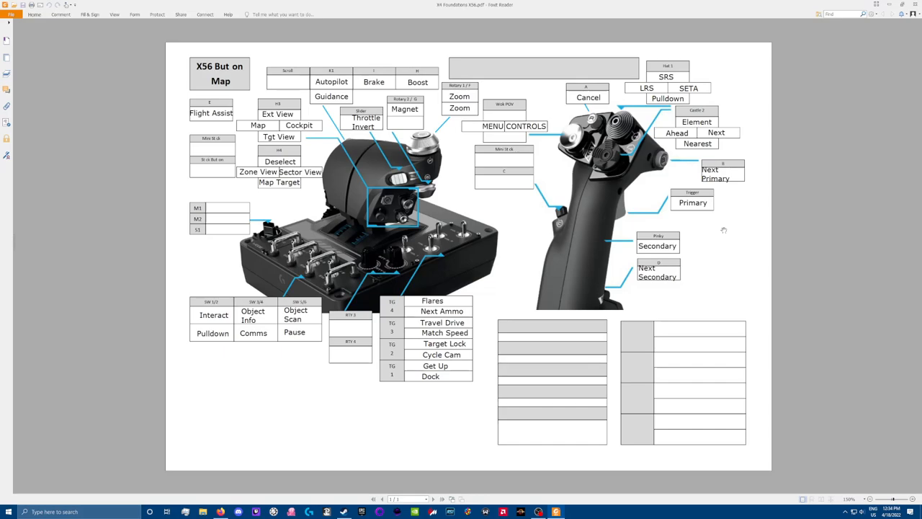
{"action": "mouse_move", "coordinate": [594, 248]}
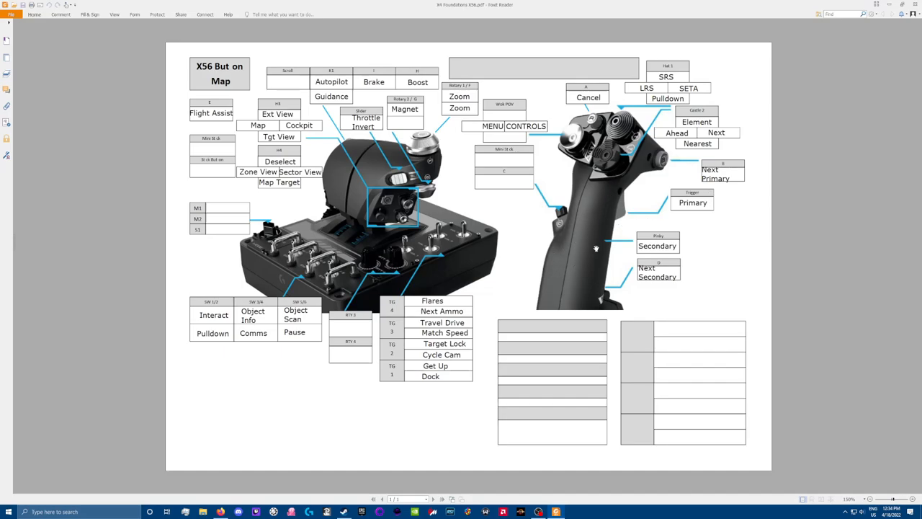
{"action": "mouse_move", "coordinate": [509, 199]}
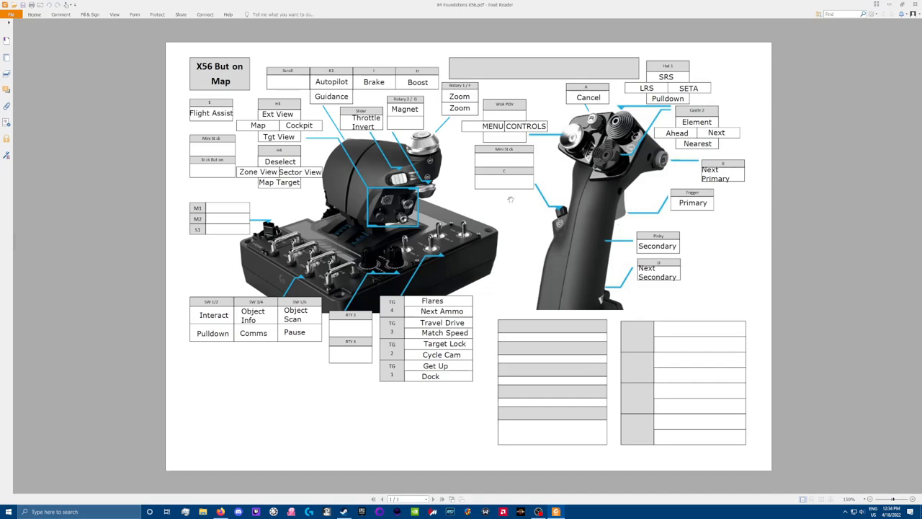
{"action": "mouse_move", "coordinate": [599, 282]}
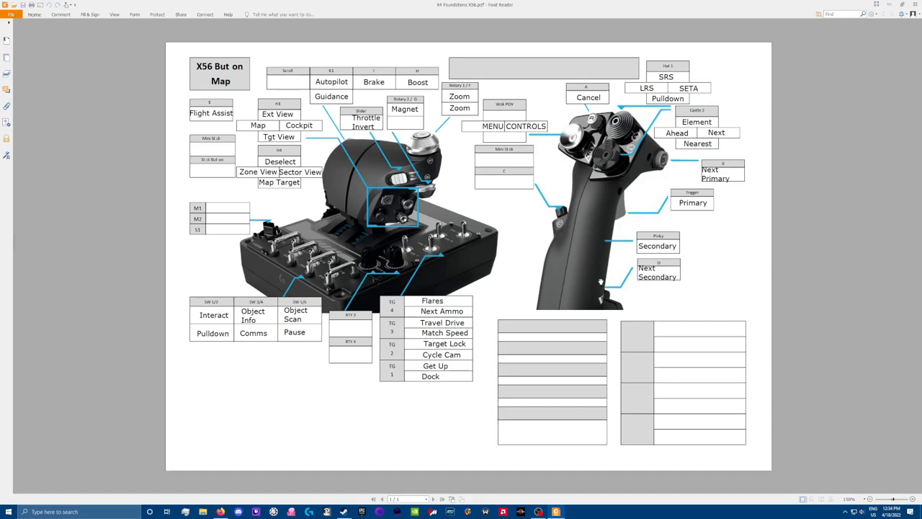
{"action": "mouse_move", "coordinate": [551, 257]}
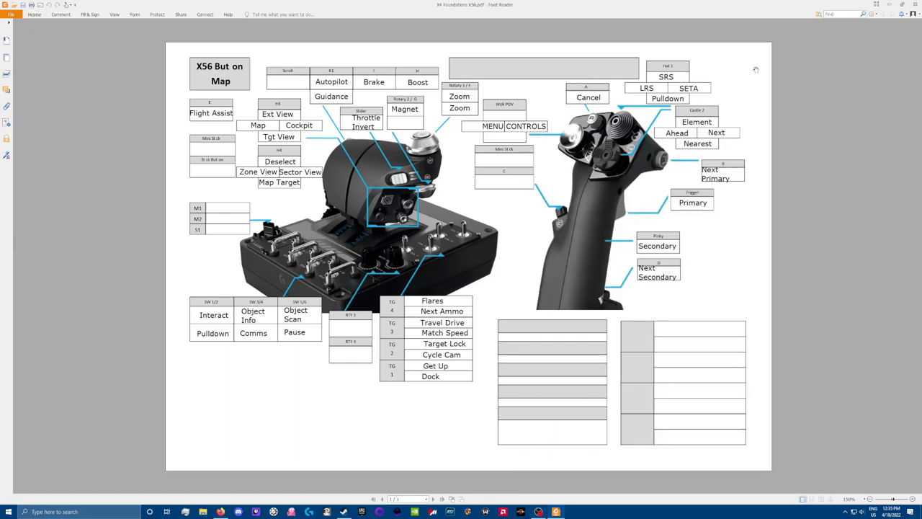
{"action": "mouse_move", "coordinate": [767, 250]}
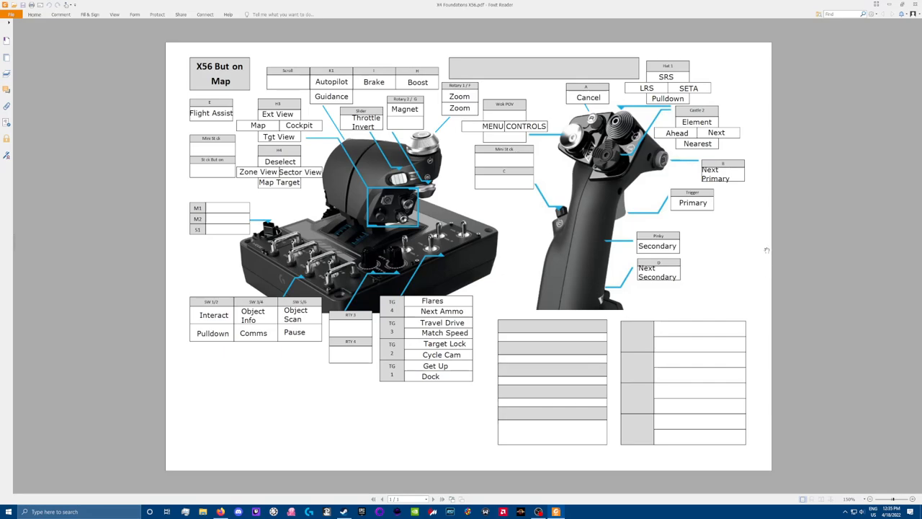
{"action": "mouse_move", "coordinate": [521, 89]}
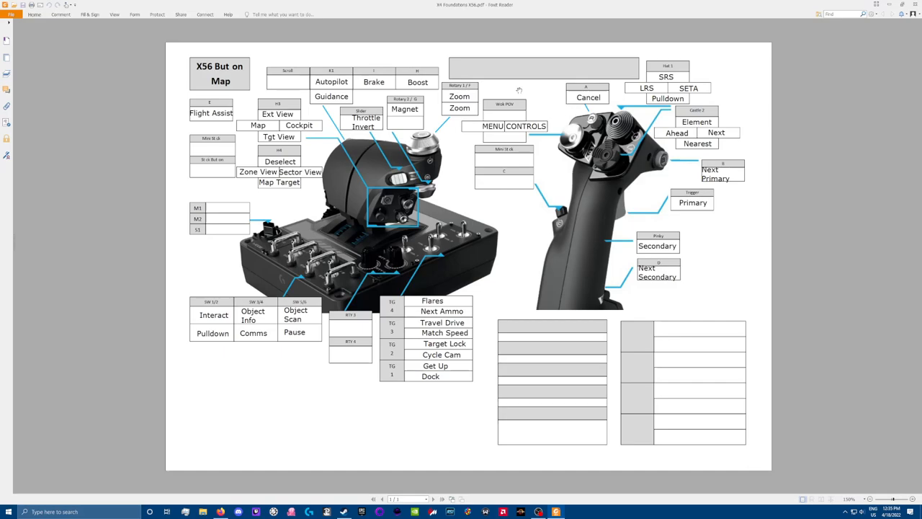
{"action": "mouse_move", "coordinate": [529, 87]}
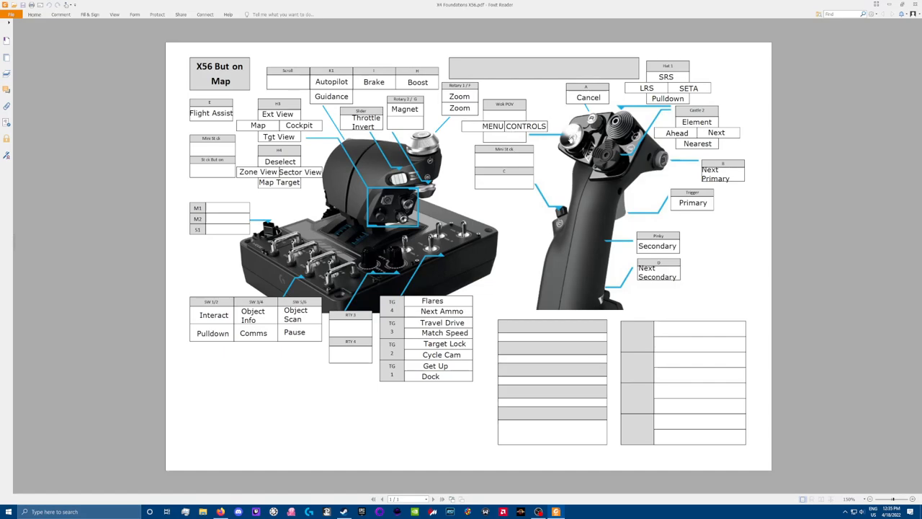
{"action": "mouse_move", "coordinate": [612, 247]}
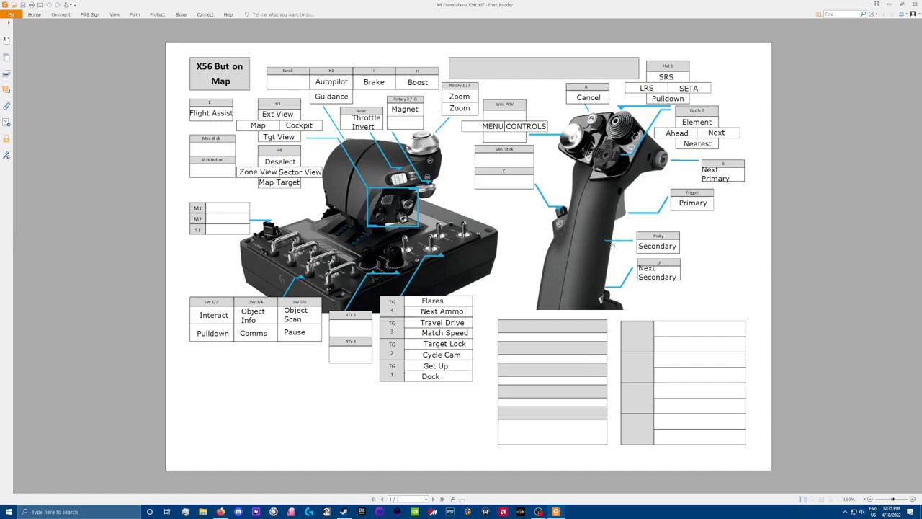
{"action": "mouse_move", "coordinate": [639, 212]}
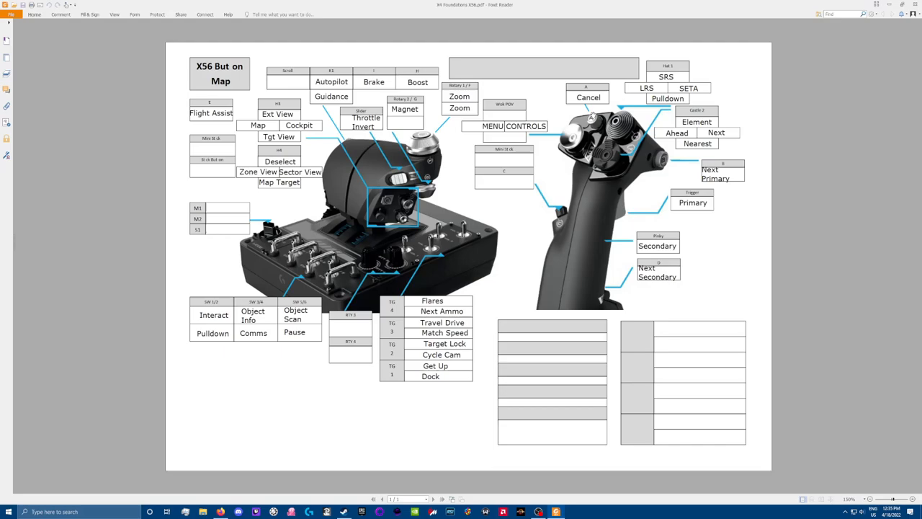
{"action": "mouse_move", "coordinate": [590, 112]}
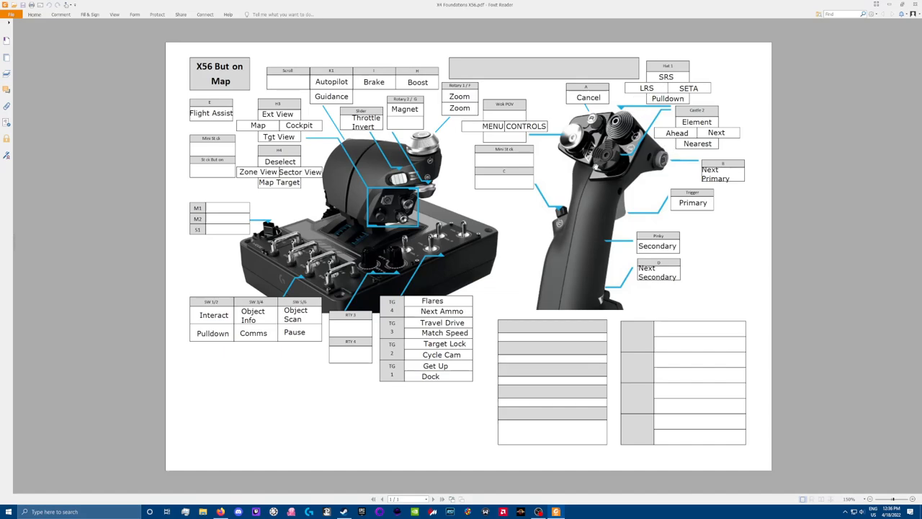
{"action": "mouse_move", "coordinate": [453, 19]}
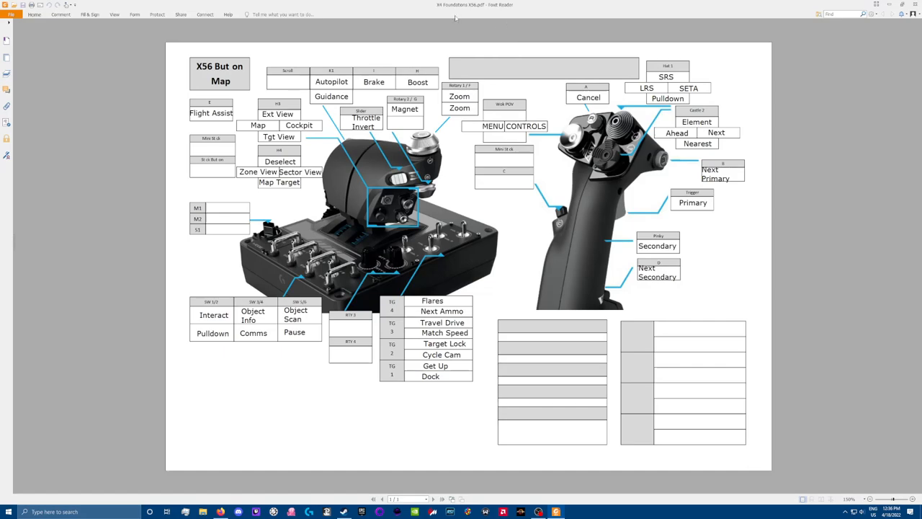
{"action": "mouse_move", "coordinate": [432, 123]}
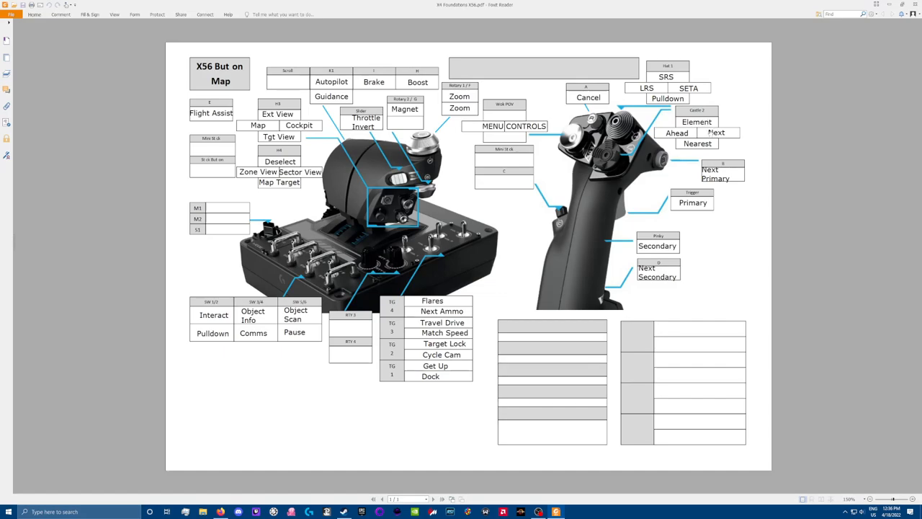
{"action": "mouse_move", "coordinate": [618, 167]}
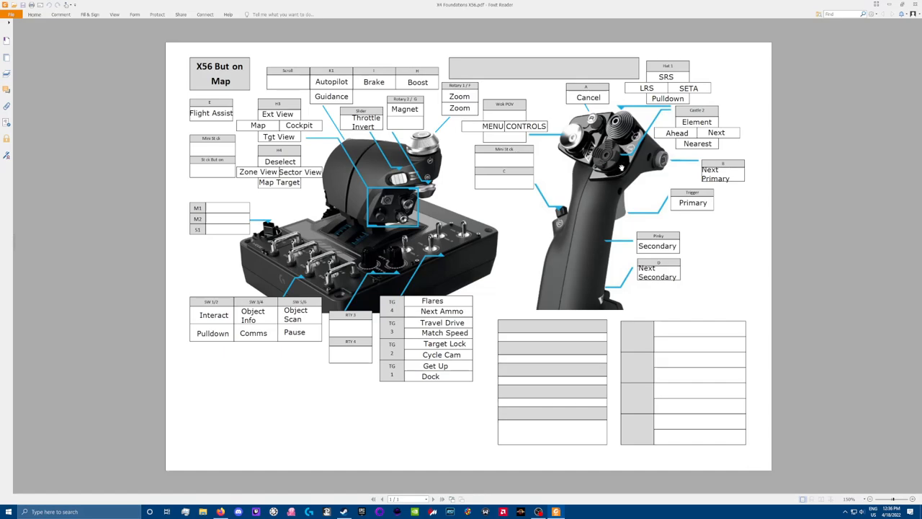
{"action": "mouse_move", "coordinate": [686, 144]}
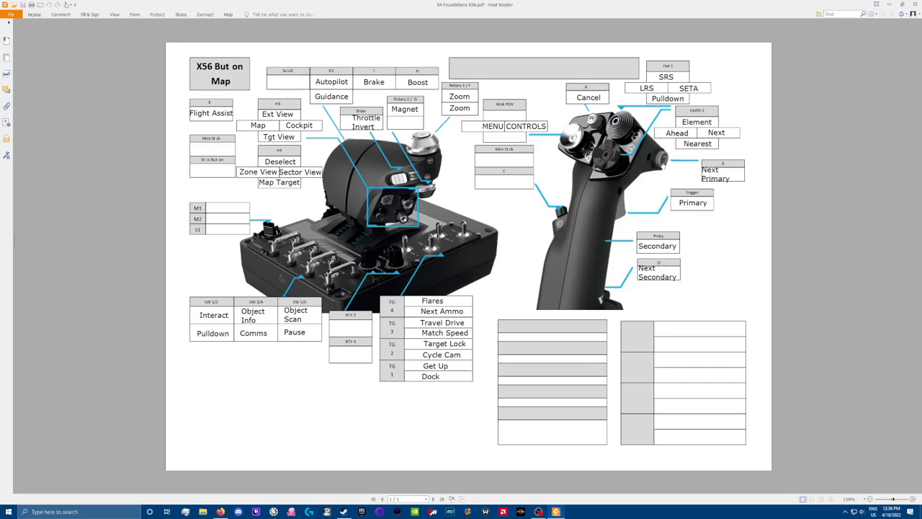
{"action": "mouse_move", "coordinate": [654, 166]}
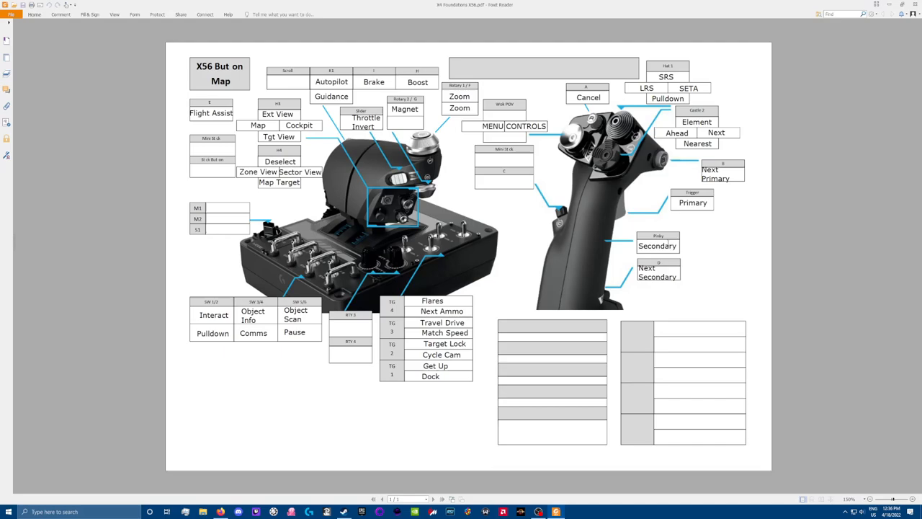
{"action": "mouse_move", "coordinate": [602, 299]}
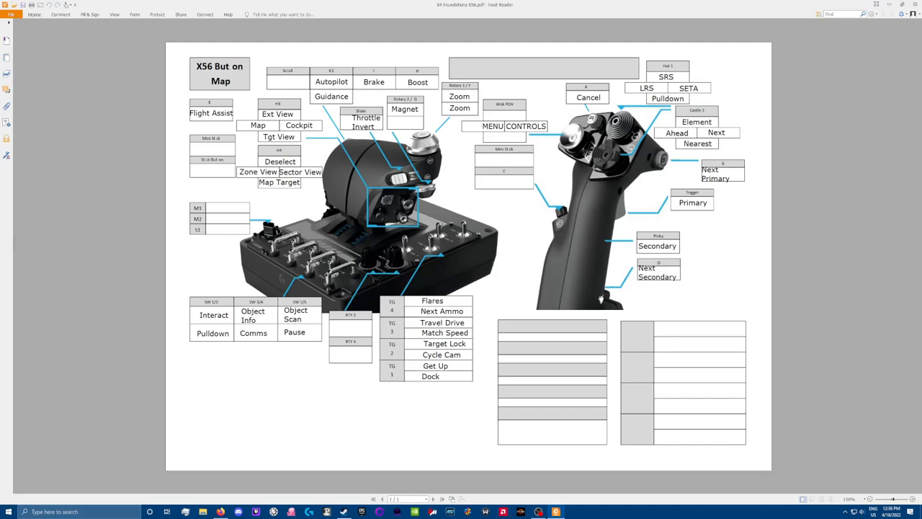
{"action": "mouse_move", "coordinate": [621, 255]}
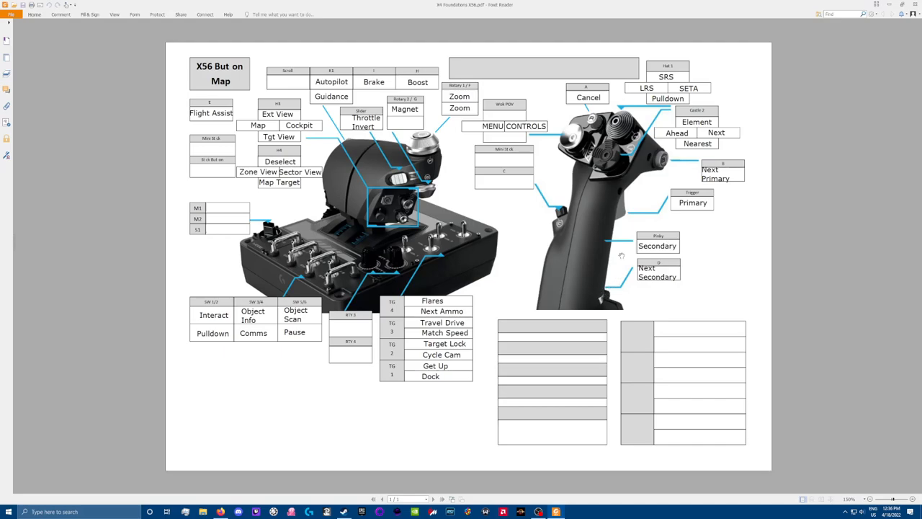
{"action": "mouse_move", "coordinate": [623, 245]}
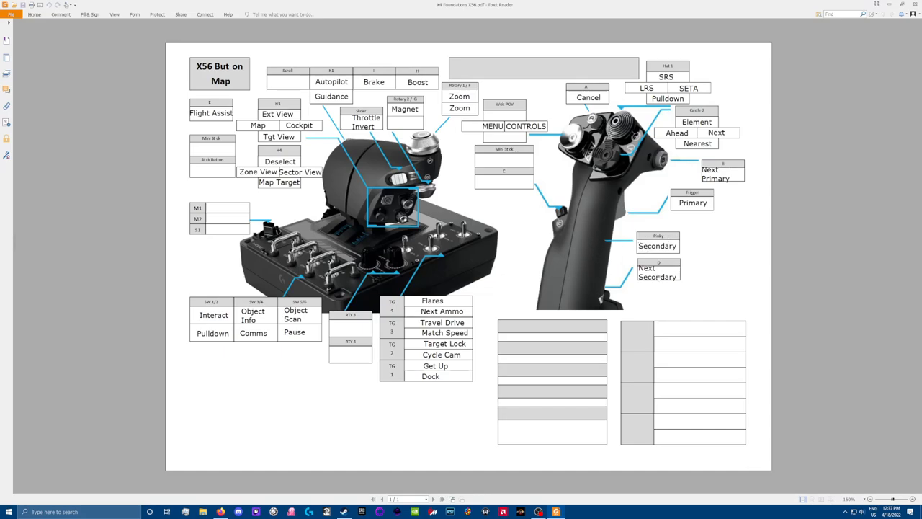
{"action": "mouse_move", "coordinate": [684, 276]}
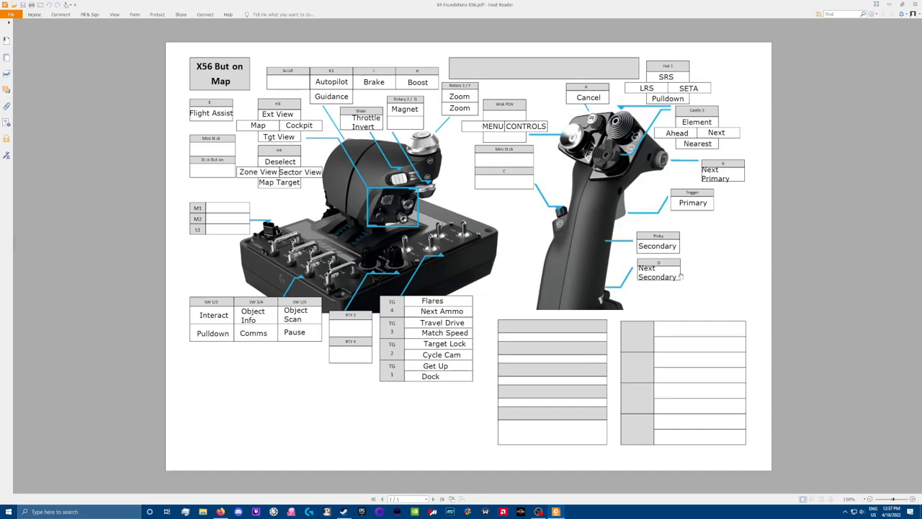
{"action": "mouse_move", "coordinate": [629, 295]}
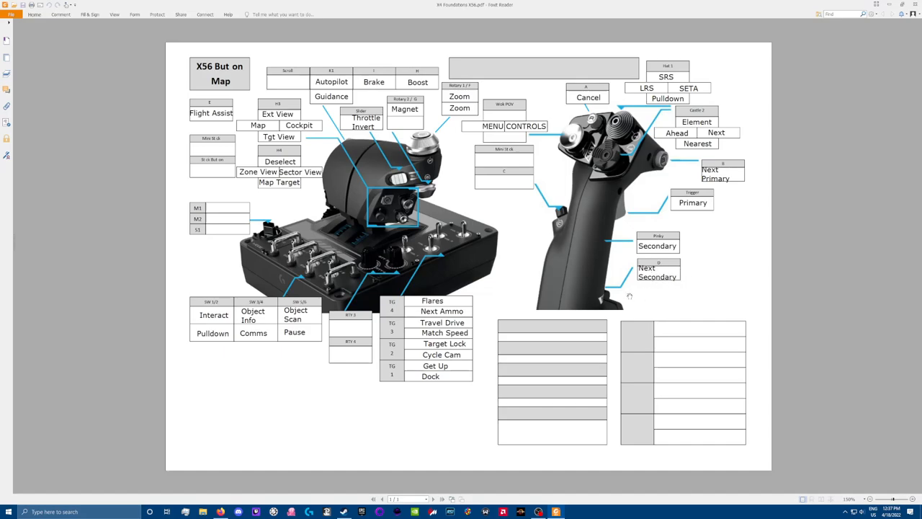
{"action": "mouse_move", "coordinate": [645, 422]}
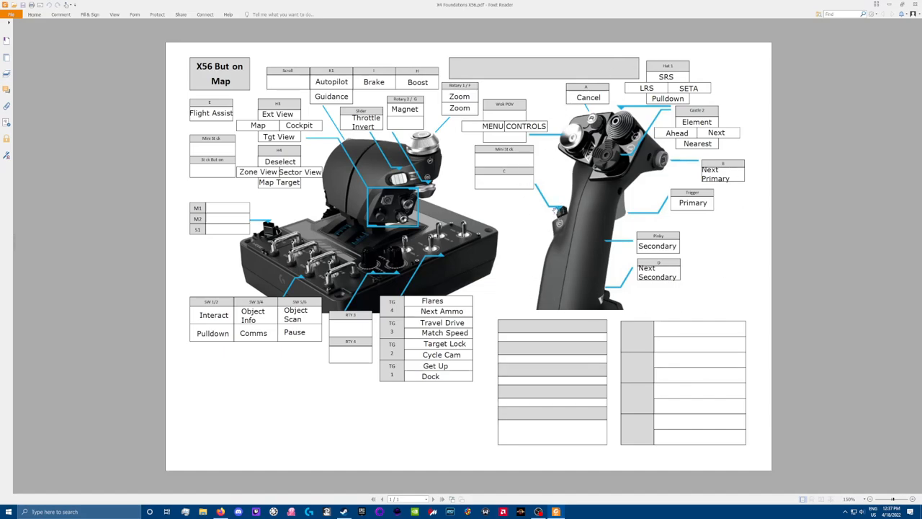
{"action": "mouse_move", "coordinate": [558, 213]}
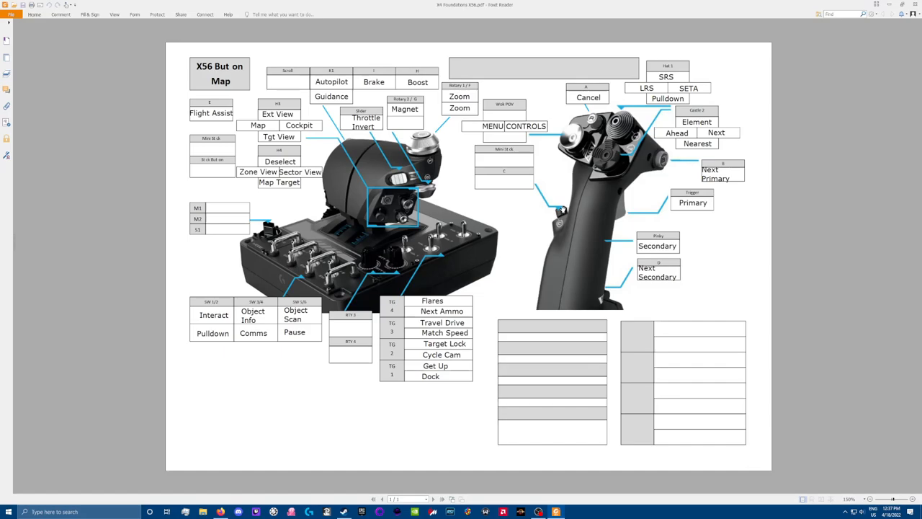
{"action": "mouse_move", "coordinate": [561, 208]}
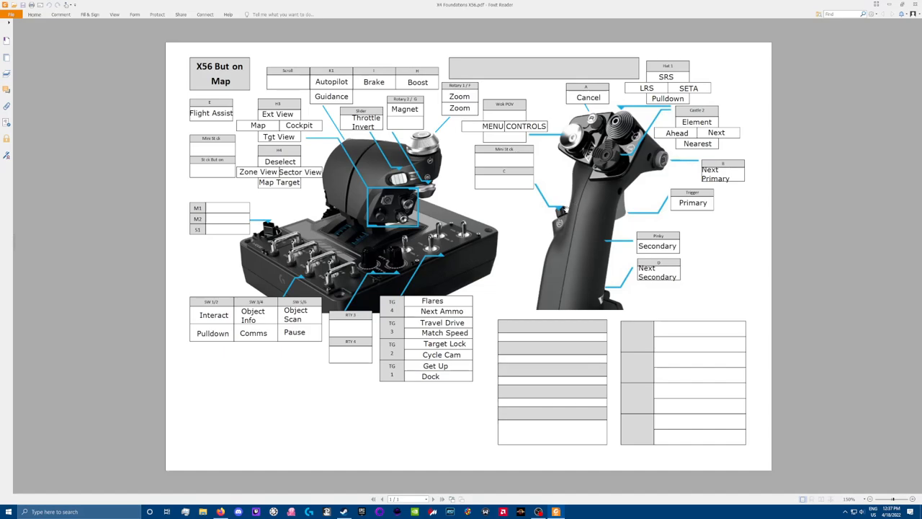
{"action": "mouse_move", "coordinate": [569, 218]}
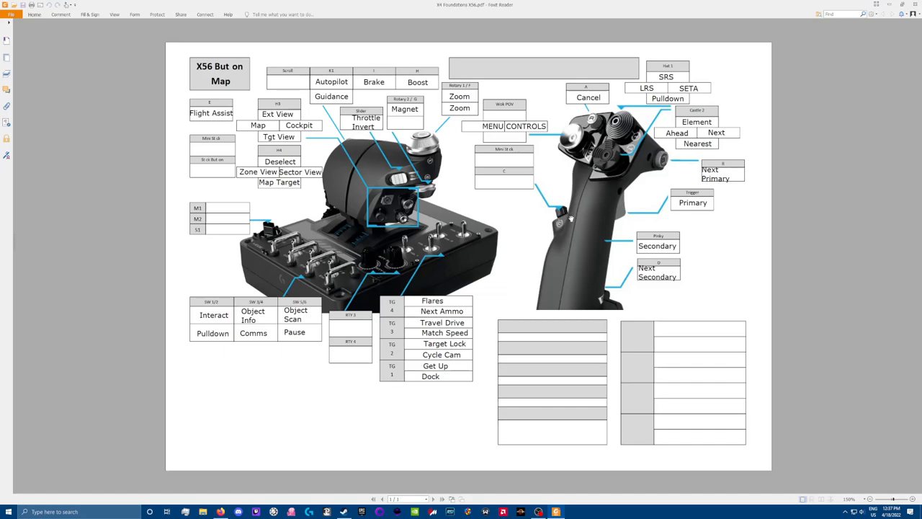
{"action": "mouse_move", "coordinate": [324, 238]}
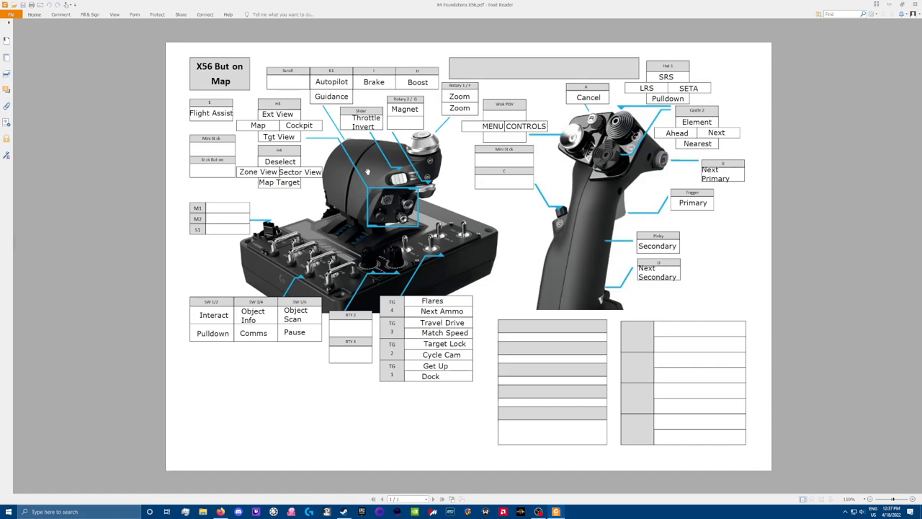
{"action": "mouse_move", "coordinate": [467, 126]}
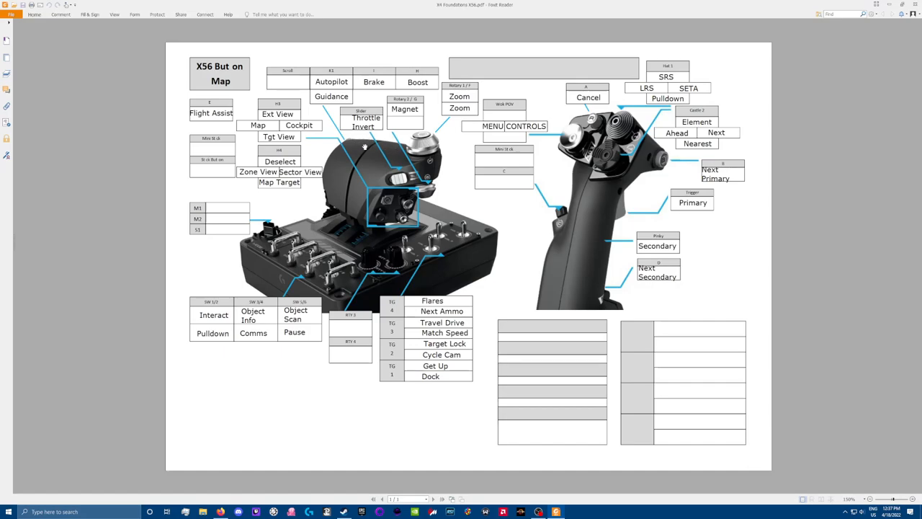
{"action": "mouse_move", "coordinate": [389, 146]}
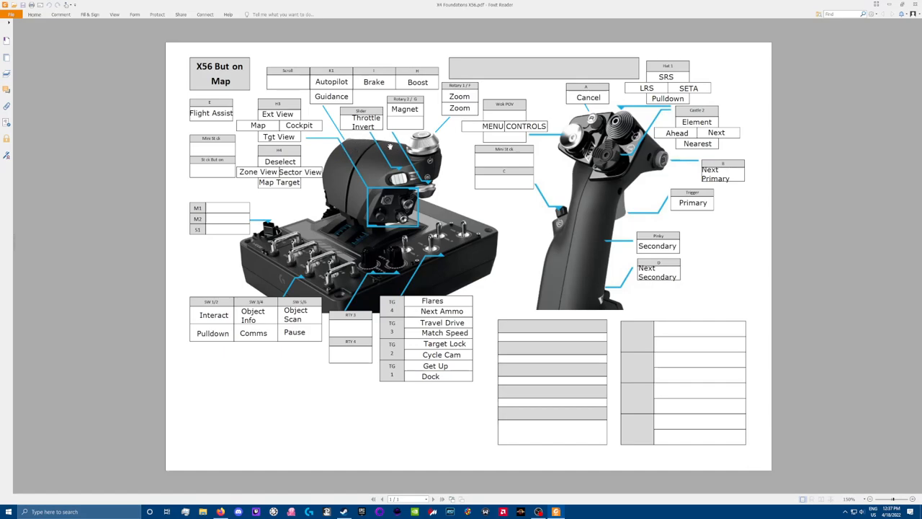
{"action": "mouse_move", "coordinate": [355, 128]}
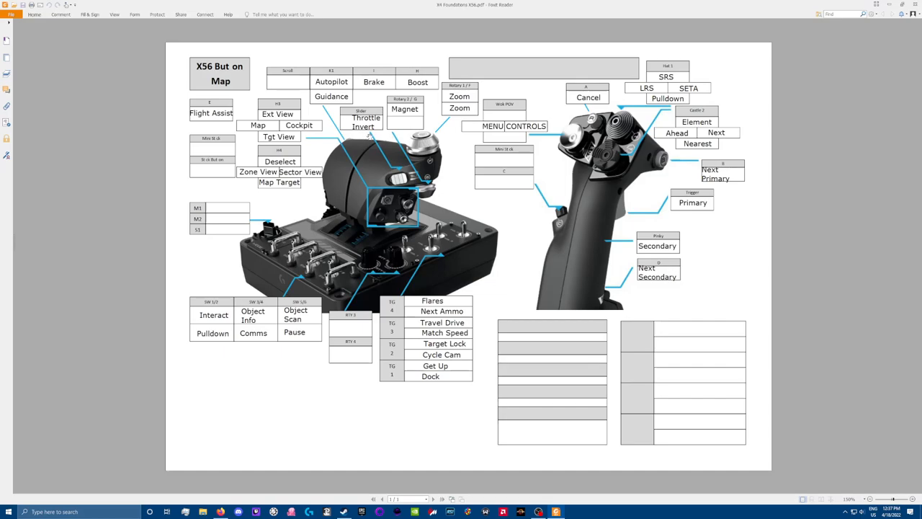
{"action": "mouse_move", "coordinate": [375, 148]}
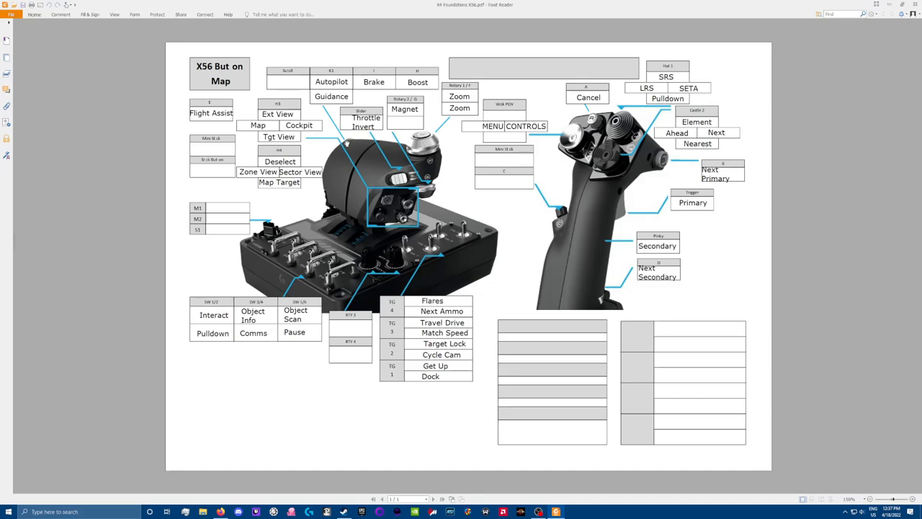
{"action": "mouse_move", "coordinate": [334, 147]}
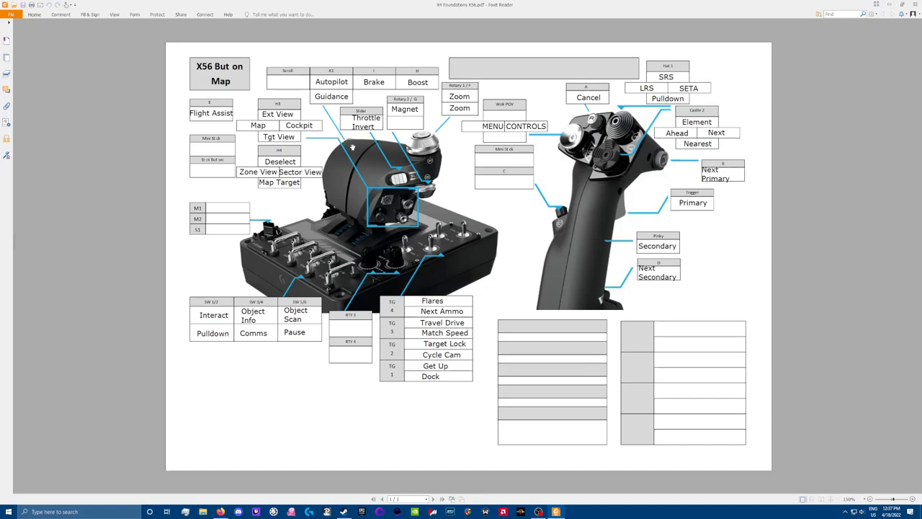
{"action": "mouse_move", "coordinate": [399, 152]}
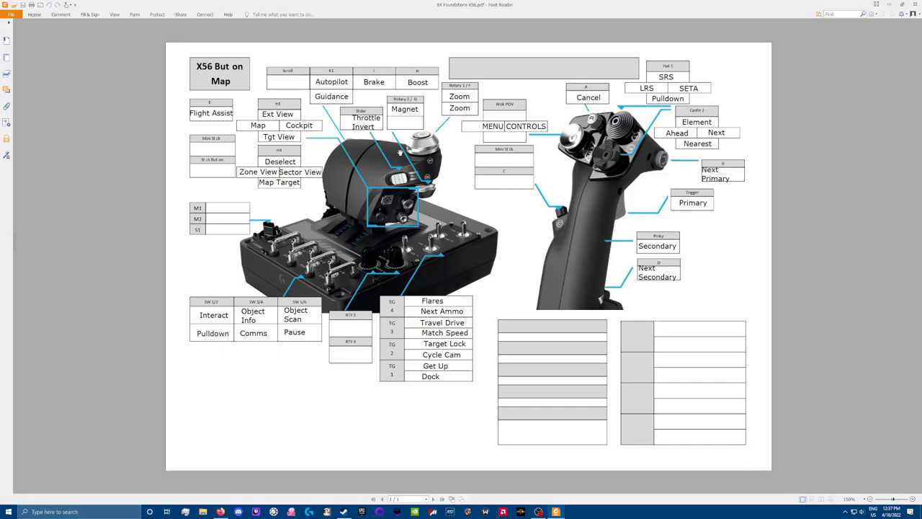
{"action": "mouse_move", "coordinate": [339, 145]}
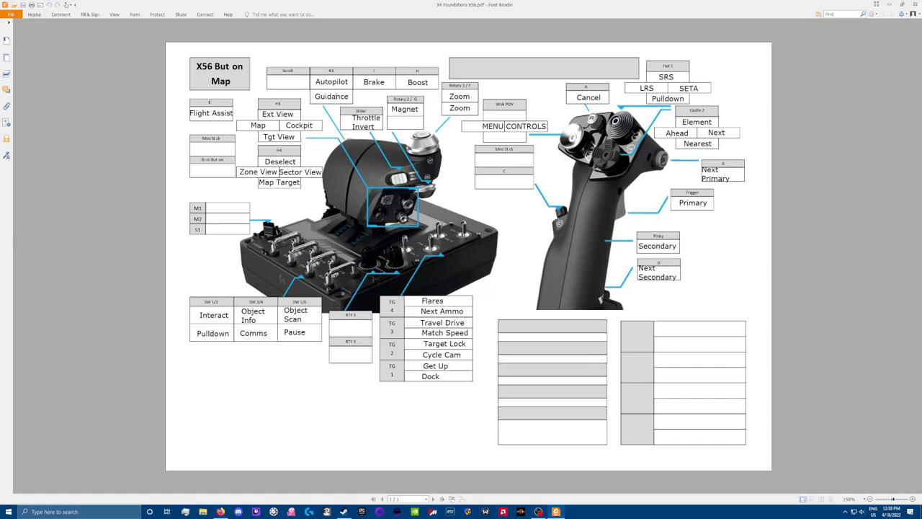
{"action": "mouse_move", "coordinate": [355, 145]}
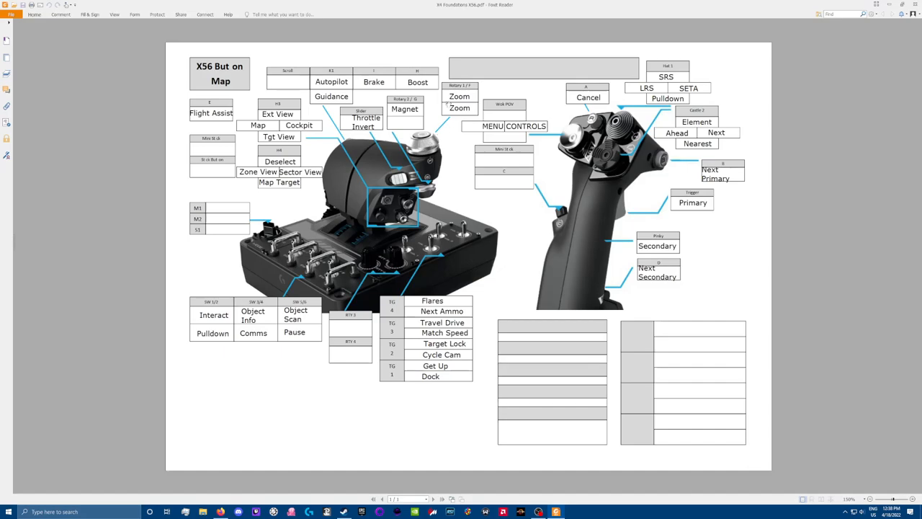
{"action": "mouse_move", "coordinate": [439, 128]}
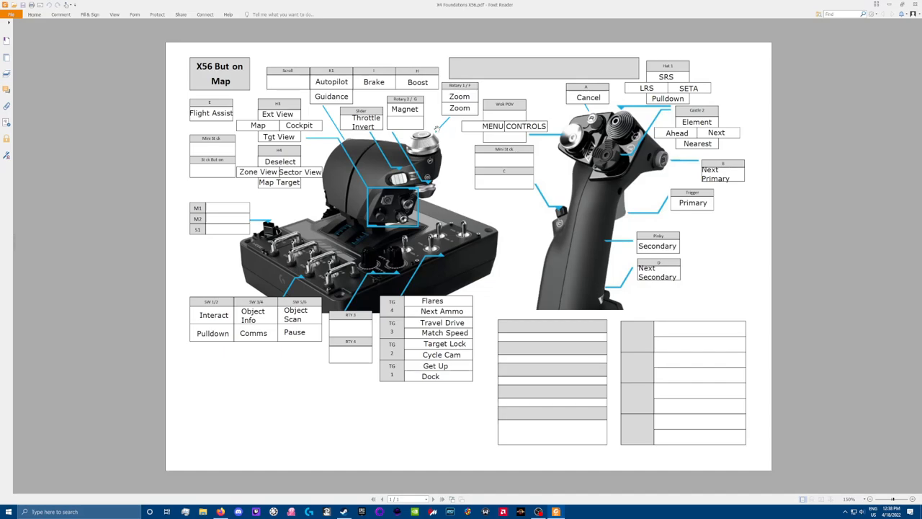
{"action": "mouse_move", "coordinate": [447, 136]}
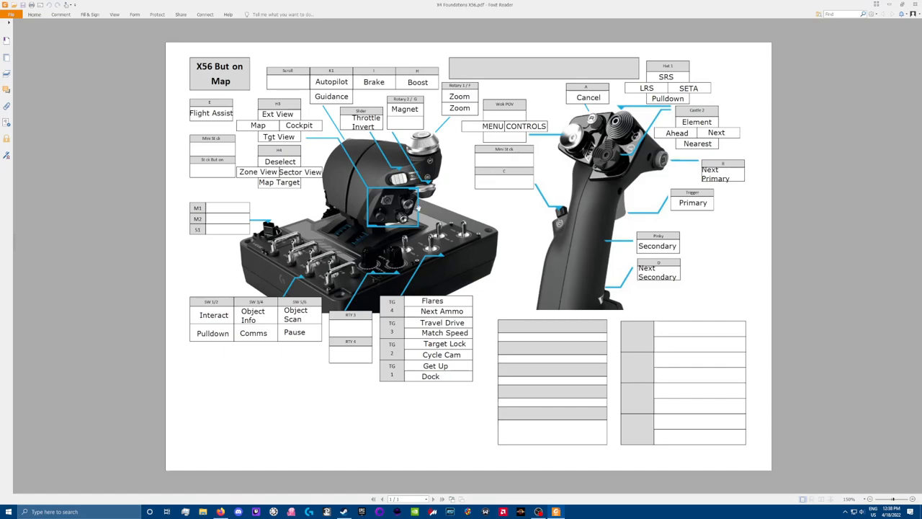
{"action": "mouse_move", "coordinate": [470, 211]}
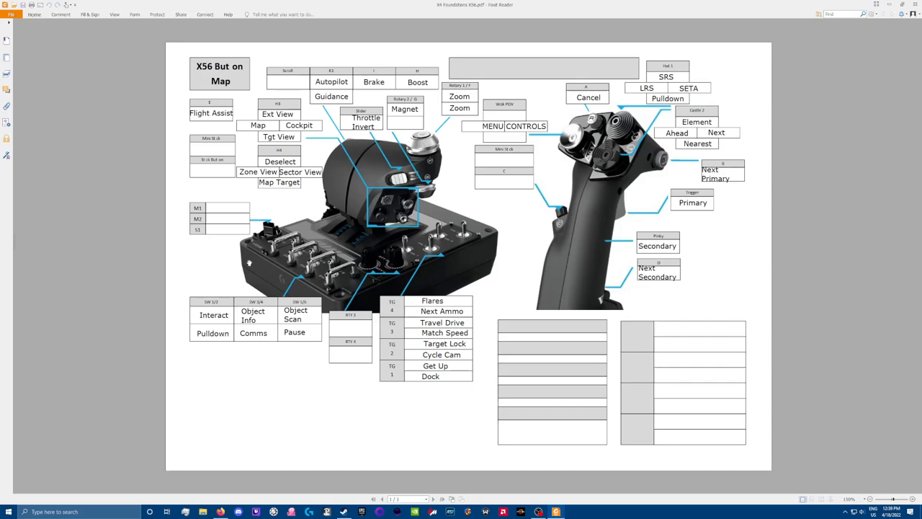
{"action": "mouse_move", "coordinate": [277, 264]}
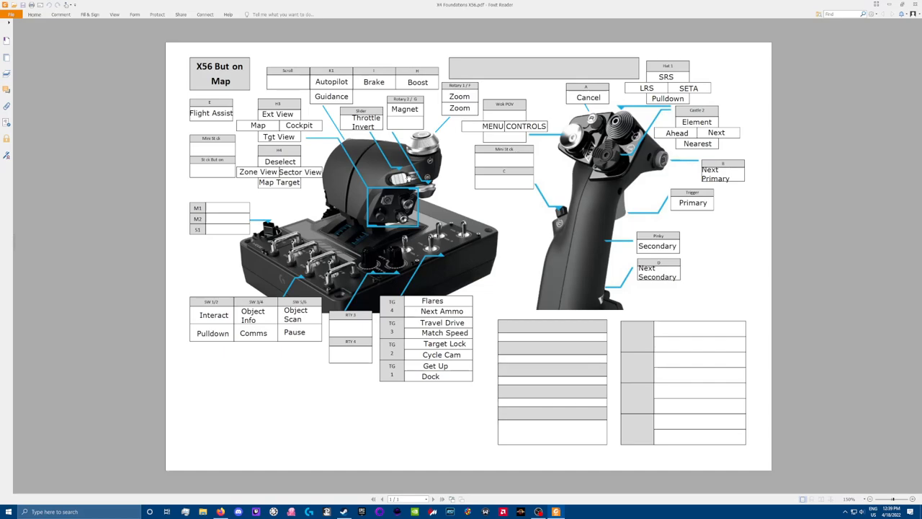
{"action": "mouse_move", "coordinate": [370, 187]}
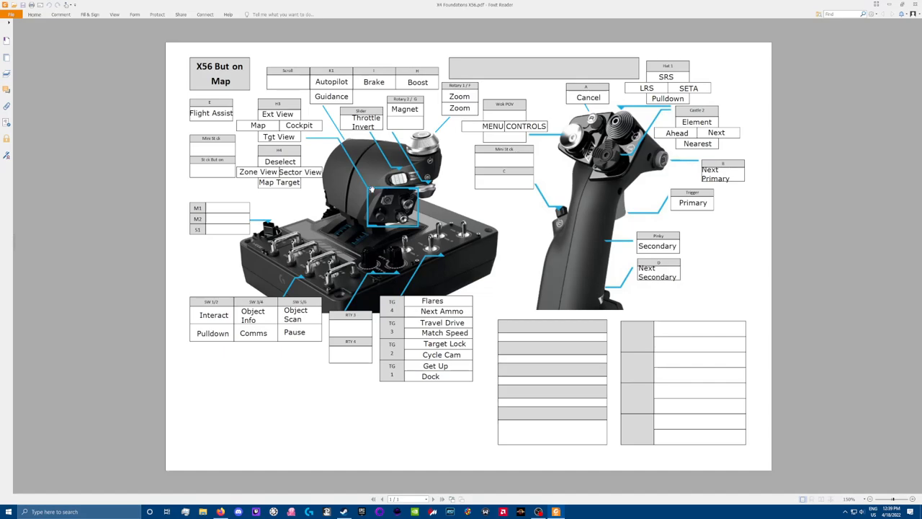
{"action": "mouse_move", "coordinate": [384, 167]}
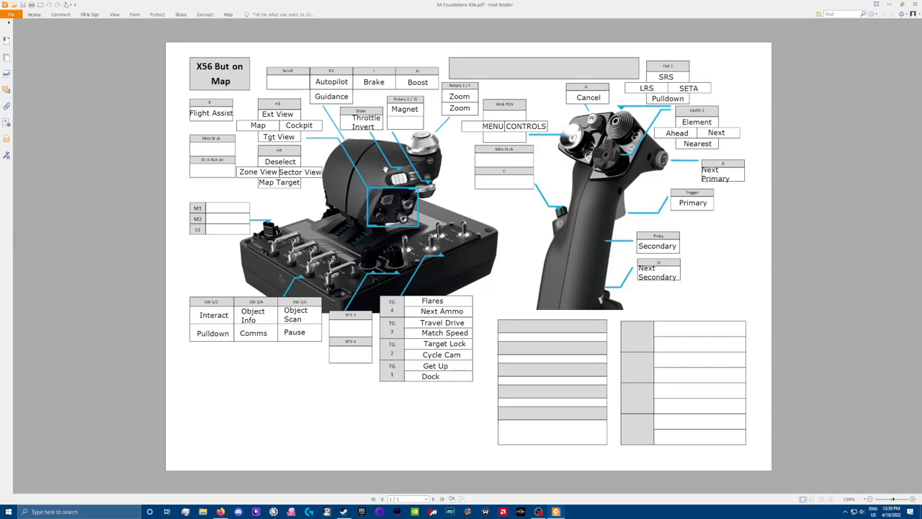
{"action": "mouse_move", "coordinate": [425, 179]}
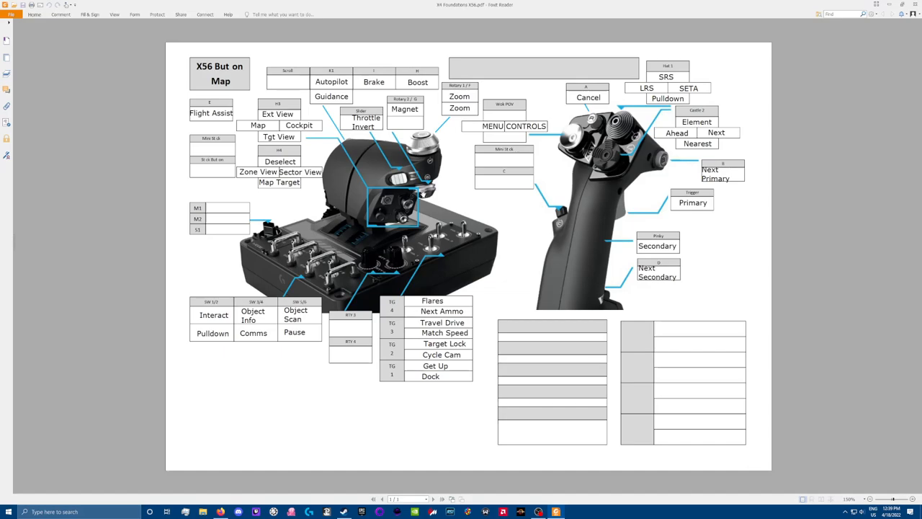
{"action": "mouse_move", "coordinate": [462, 182]}
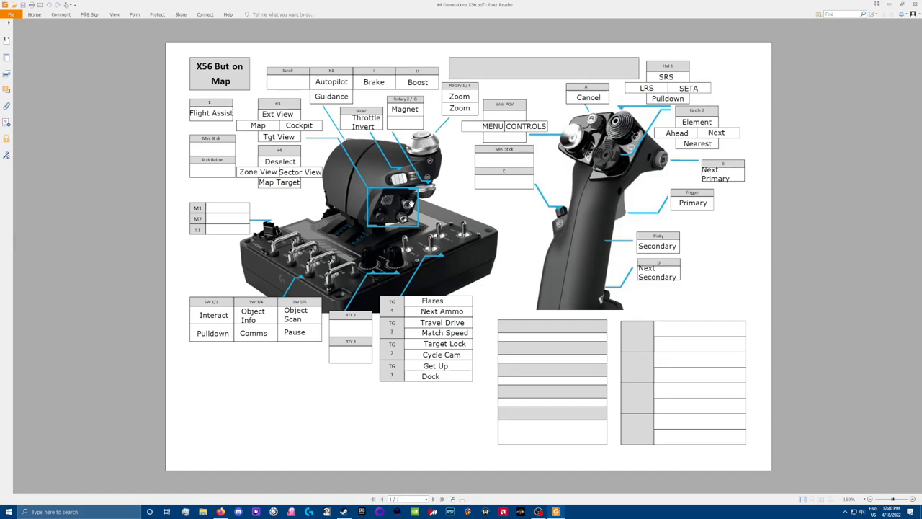
{"action": "mouse_move", "coordinate": [468, 202]}
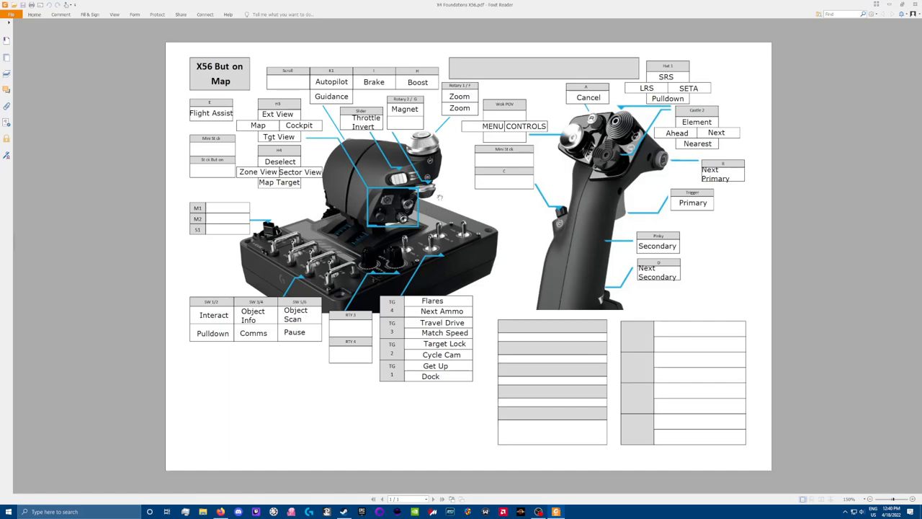
{"action": "mouse_move", "coordinate": [400, 221]}
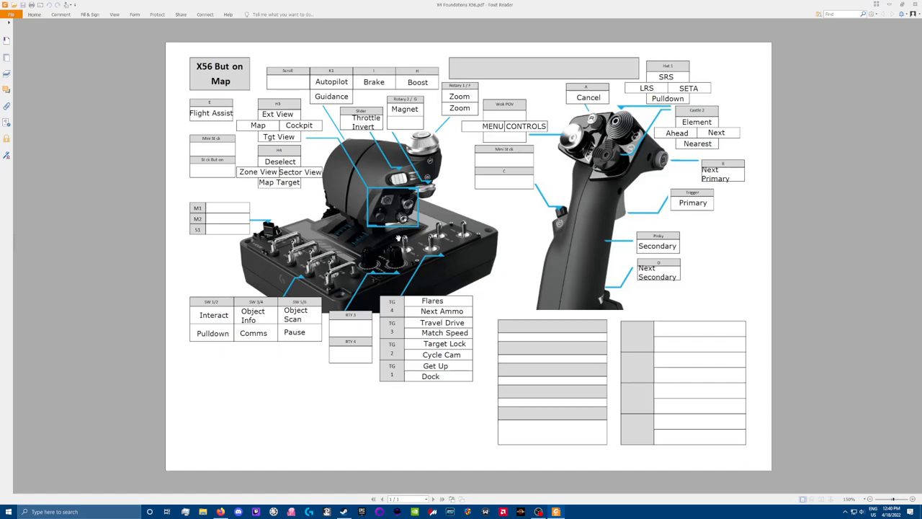
{"action": "mouse_move", "coordinate": [400, 213]}
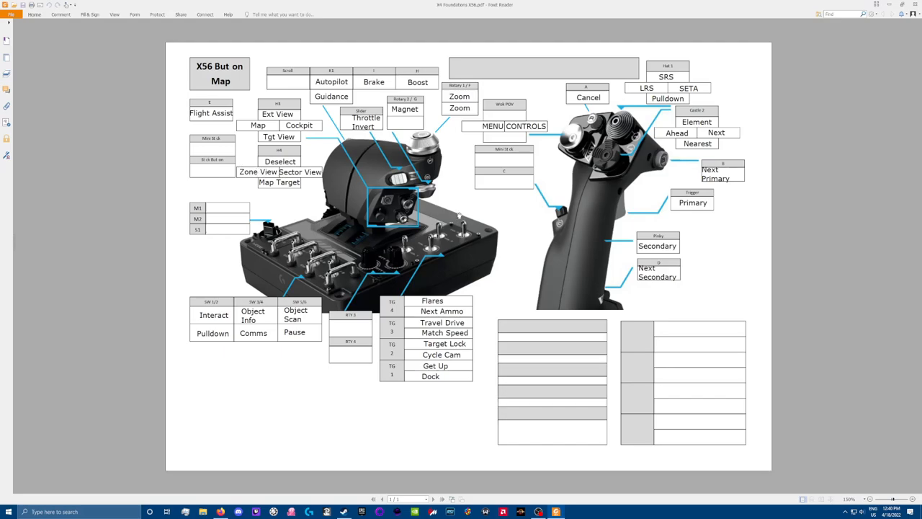
{"action": "mouse_move", "coordinate": [403, 225]}
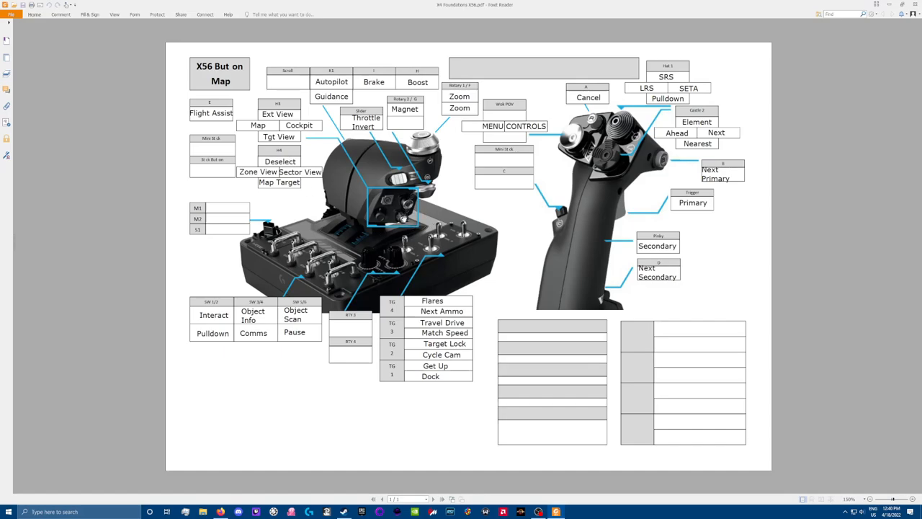
{"action": "mouse_move", "coordinate": [336, 164]}
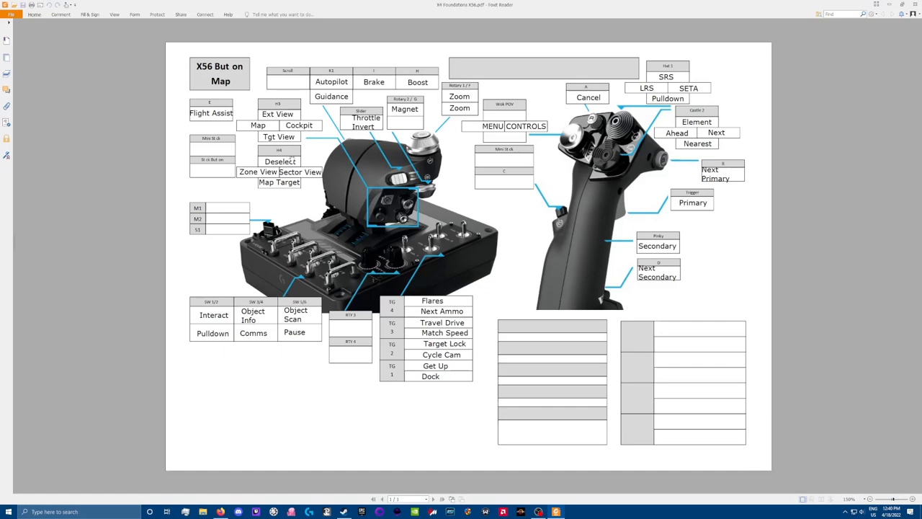
{"action": "mouse_move", "coordinate": [322, 160]}
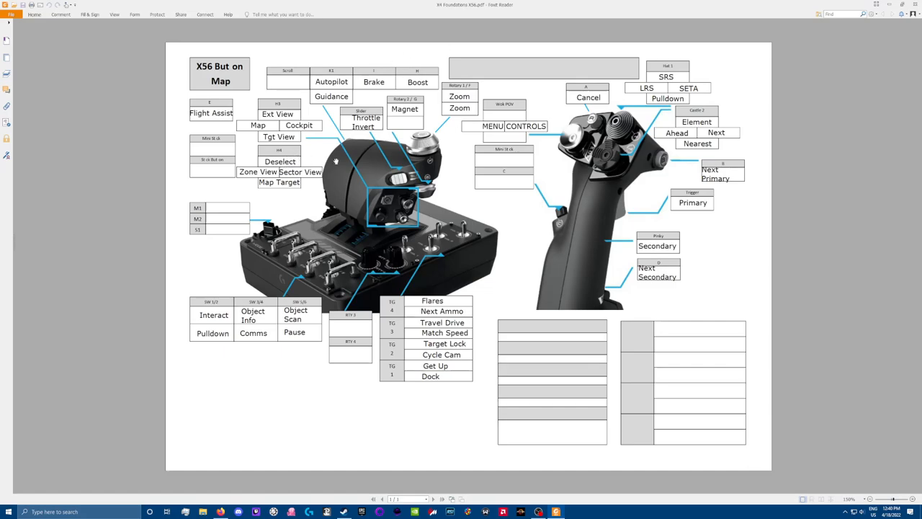
{"action": "mouse_move", "coordinate": [427, 208]}
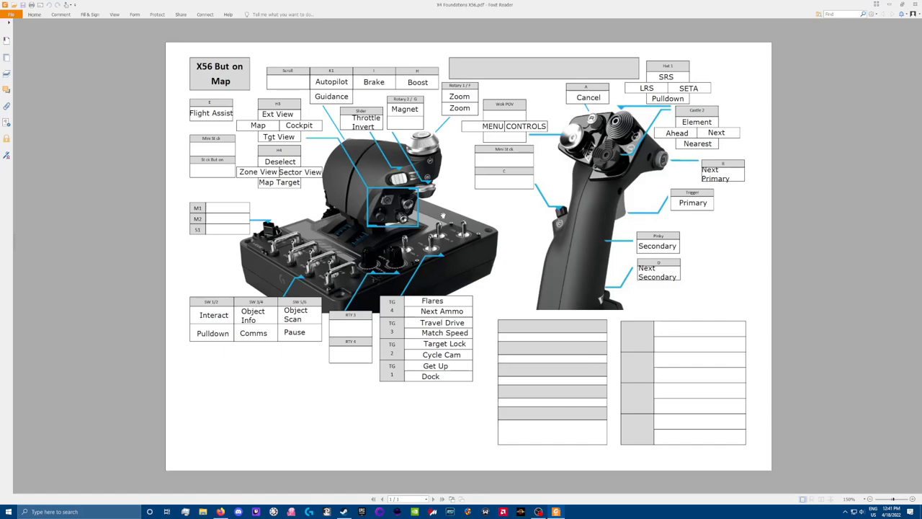
{"action": "mouse_move", "coordinate": [387, 209]}
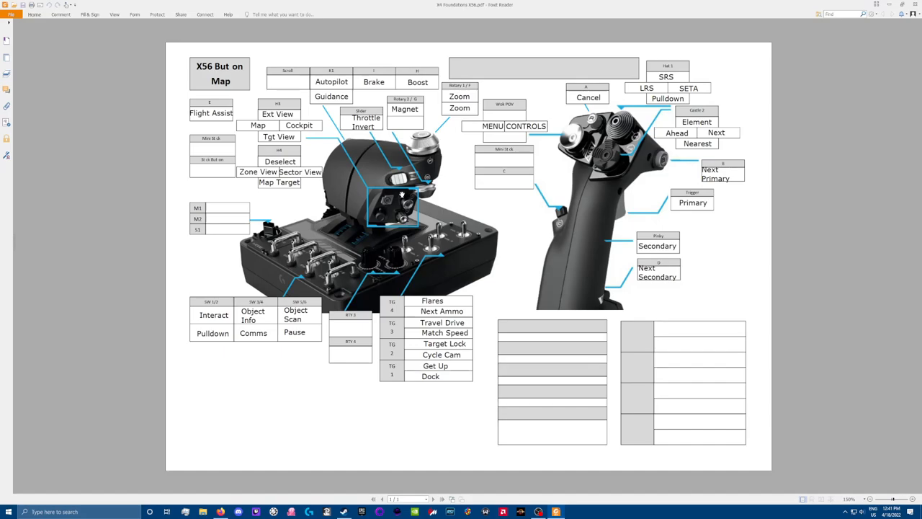
{"action": "mouse_move", "coordinate": [393, 213]}
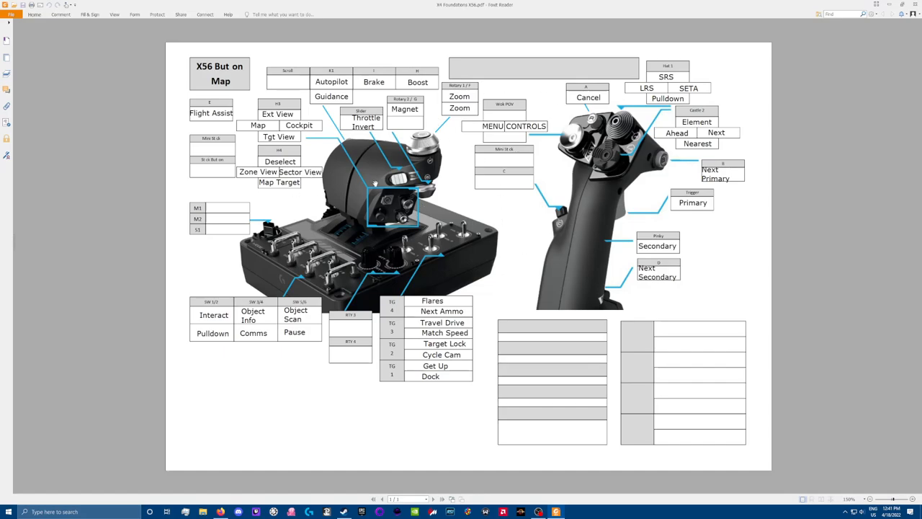
{"action": "mouse_move", "coordinate": [378, 241]}
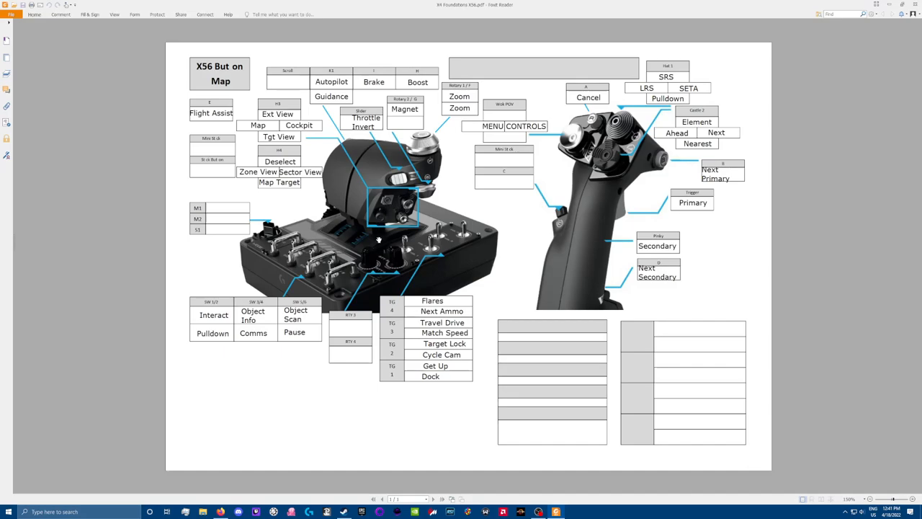
{"action": "mouse_move", "coordinate": [340, 257]}
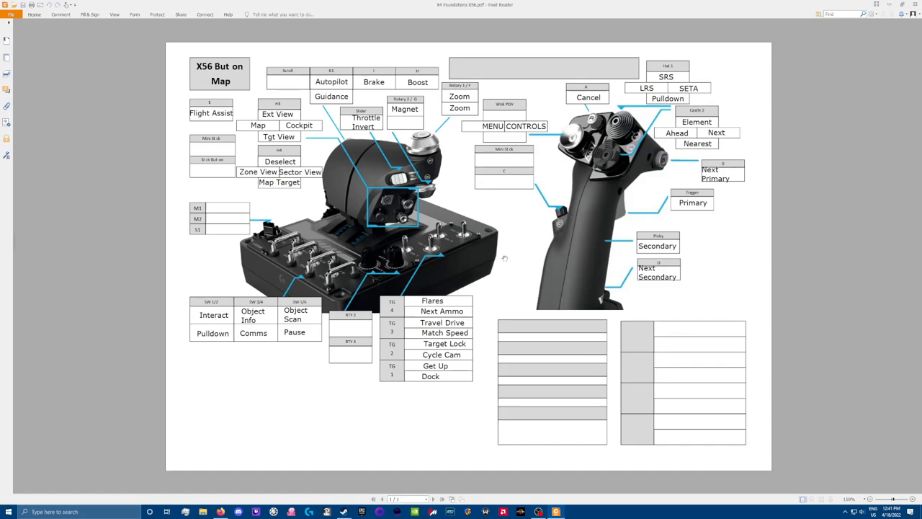
{"action": "mouse_move", "coordinate": [583, 350]}
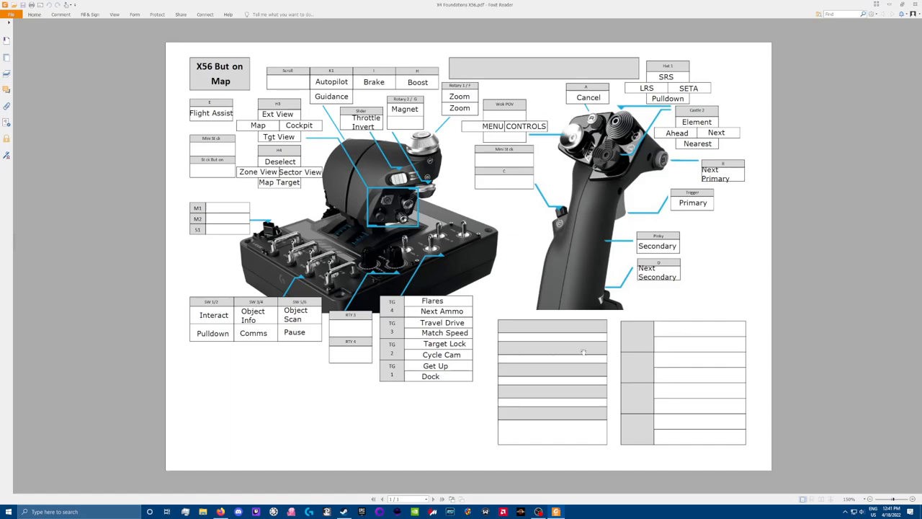
{"action": "mouse_move", "coordinate": [579, 230]}
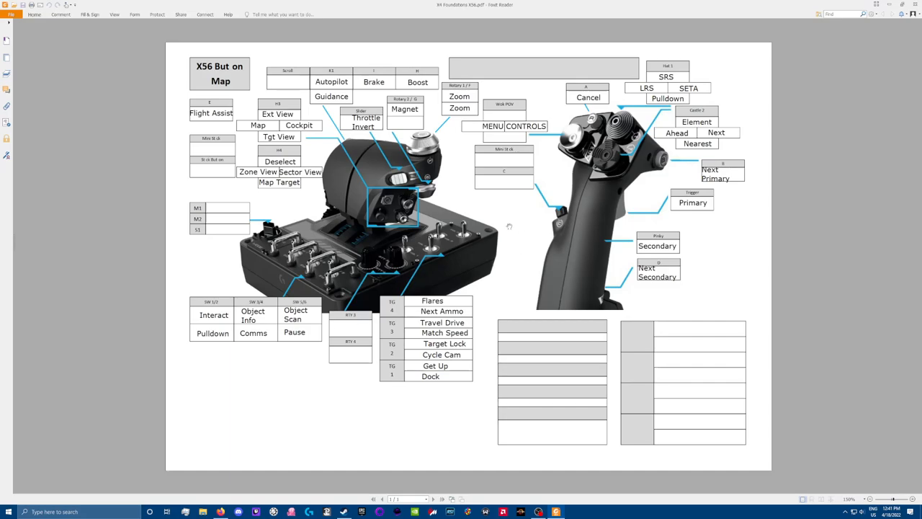
{"action": "mouse_move", "coordinate": [385, 270]}
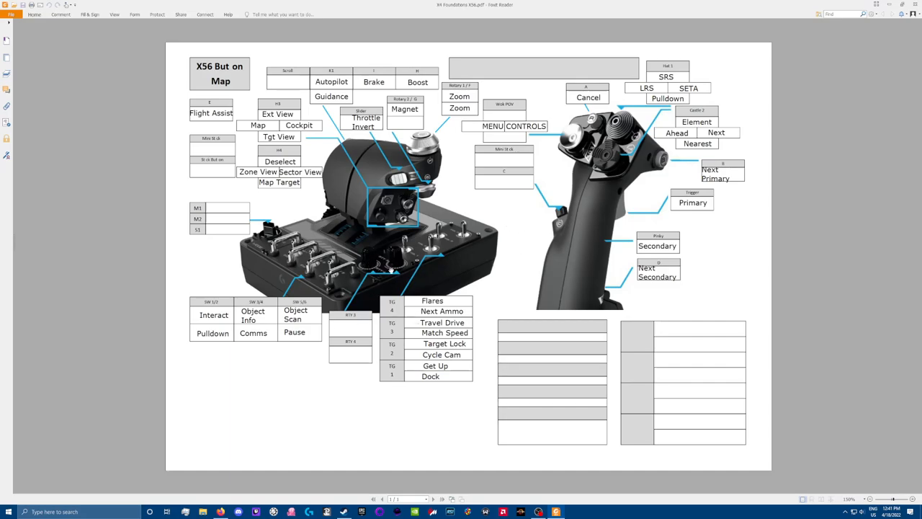
{"action": "mouse_move", "coordinate": [214, 315]}
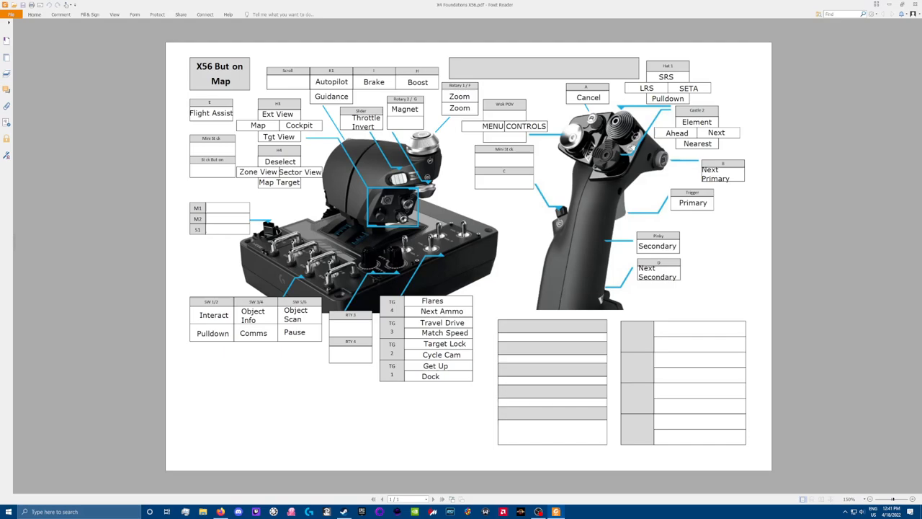
{"action": "mouse_move", "coordinate": [210, 344]}
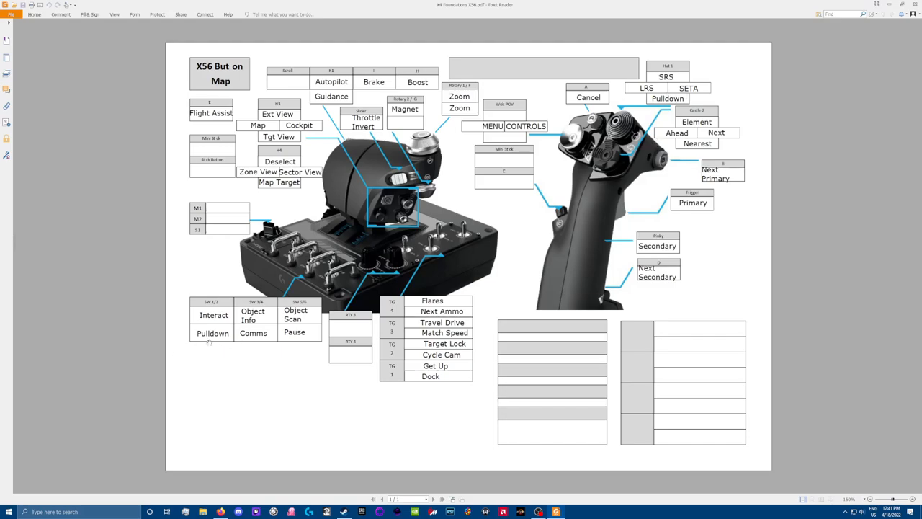
{"action": "mouse_move", "coordinate": [247, 347]}
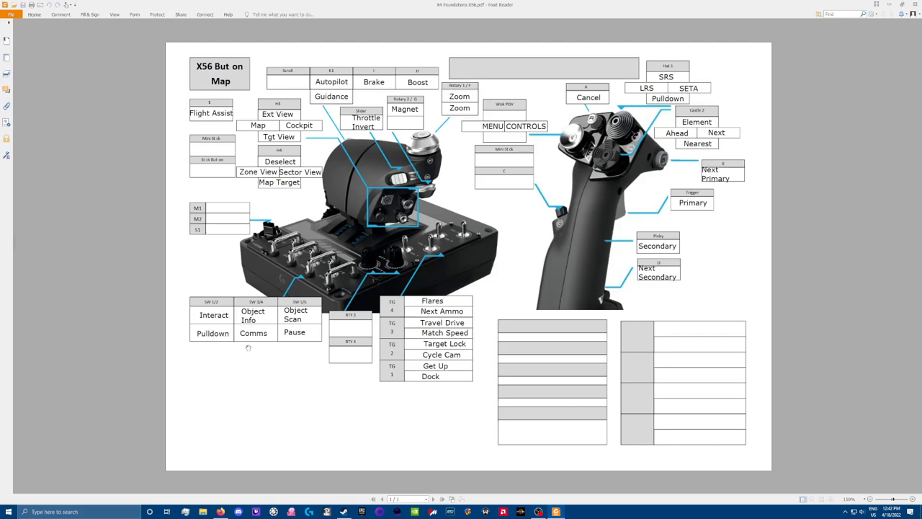
{"action": "mouse_move", "coordinate": [286, 254]}
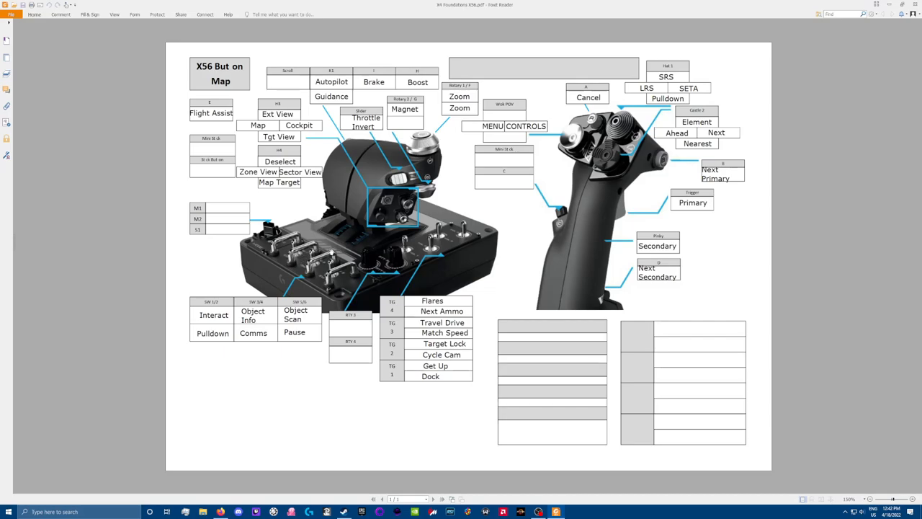
{"action": "mouse_move", "coordinate": [251, 361]}
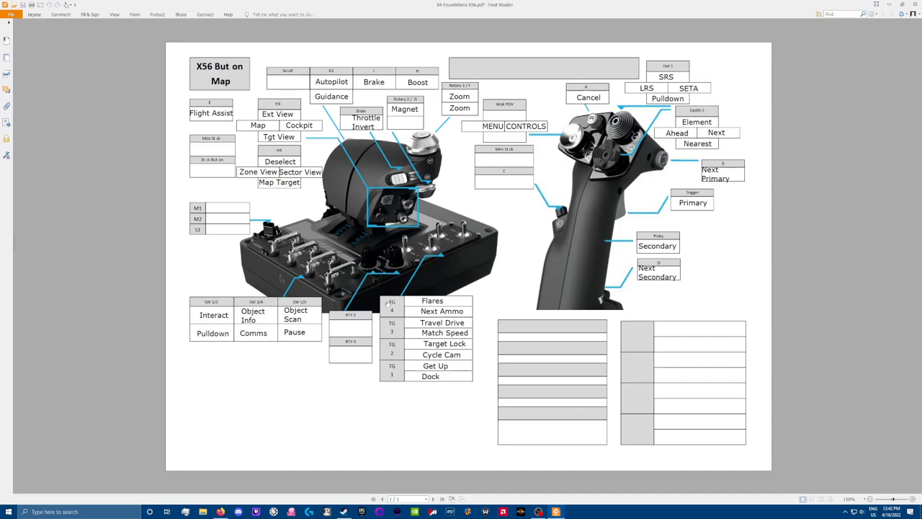
{"action": "mouse_move", "coordinate": [513, 224]}
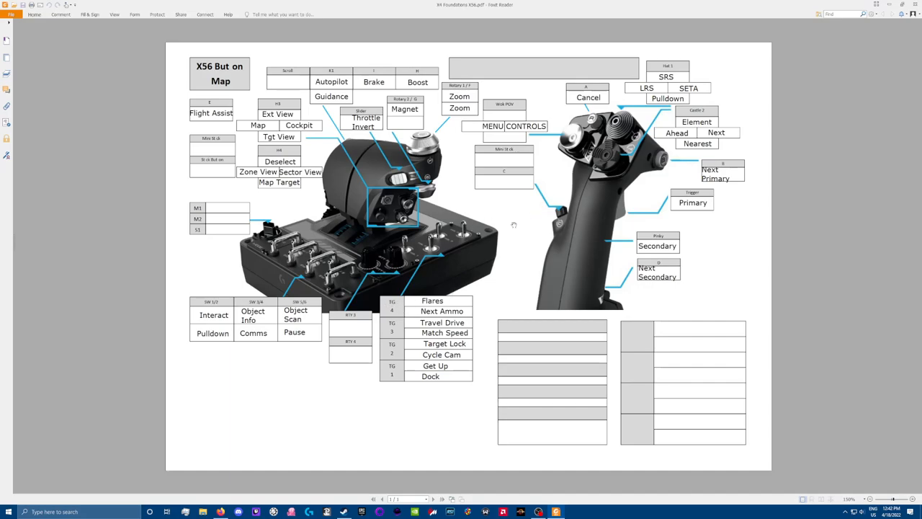
{"action": "mouse_move", "coordinate": [631, 226]}
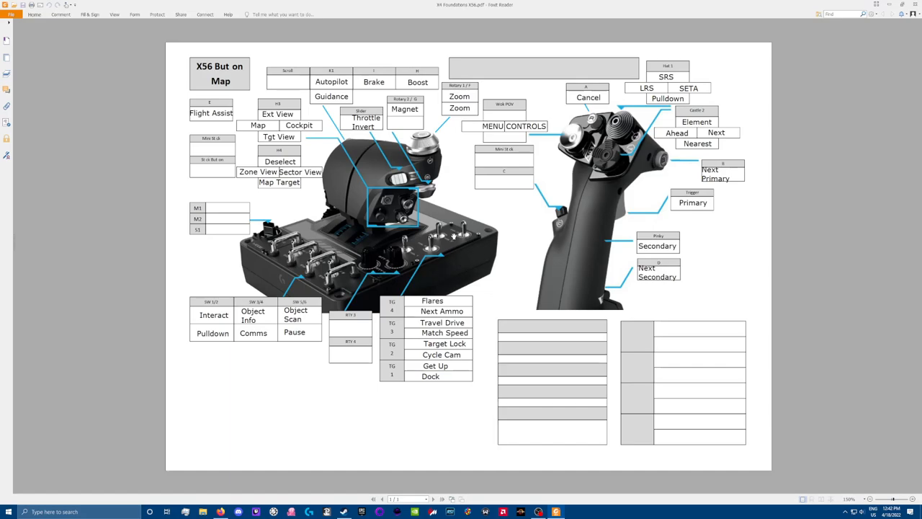
{"action": "mouse_move", "coordinate": [481, 246]}
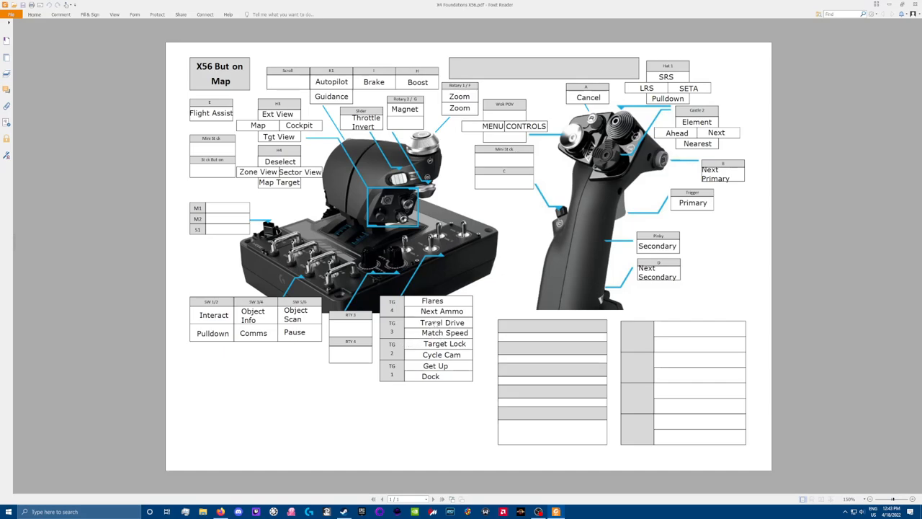
{"action": "mouse_move", "coordinate": [476, 231]}
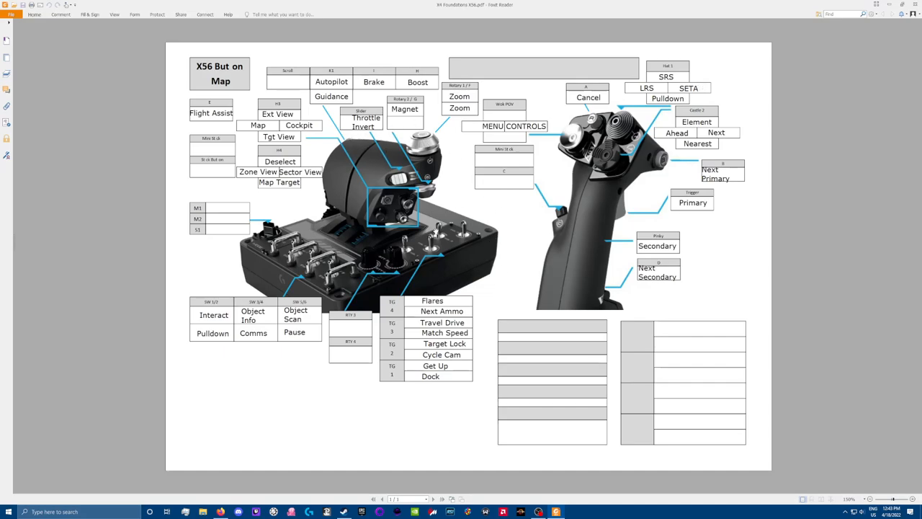
{"action": "mouse_move", "coordinate": [388, 216]}
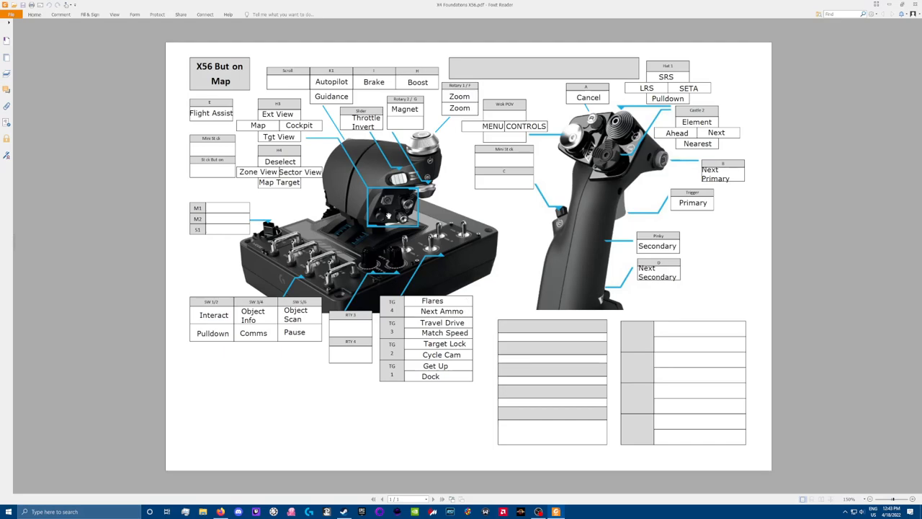
{"action": "mouse_move", "coordinate": [317, 248]}
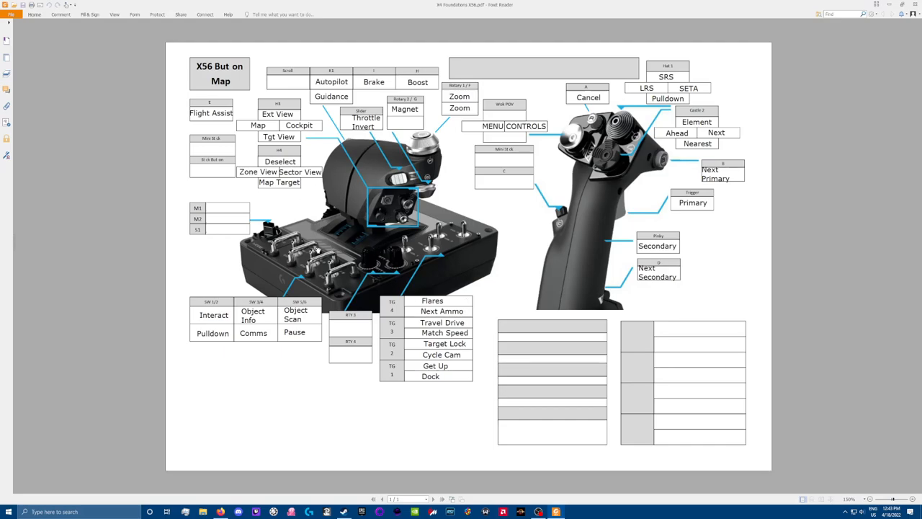
{"action": "mouse_move", "coordinate": [450, 154]}
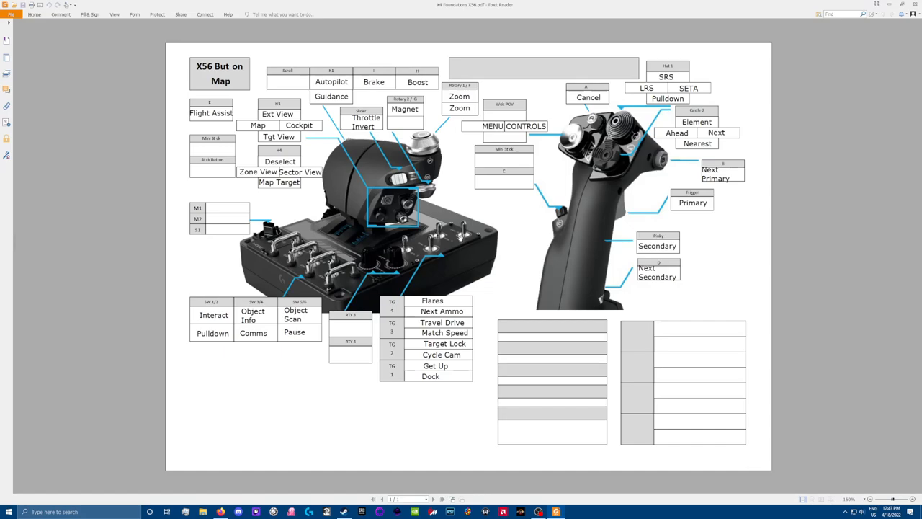
{"action": "mouse_move", "coordinate": [441, 247]}
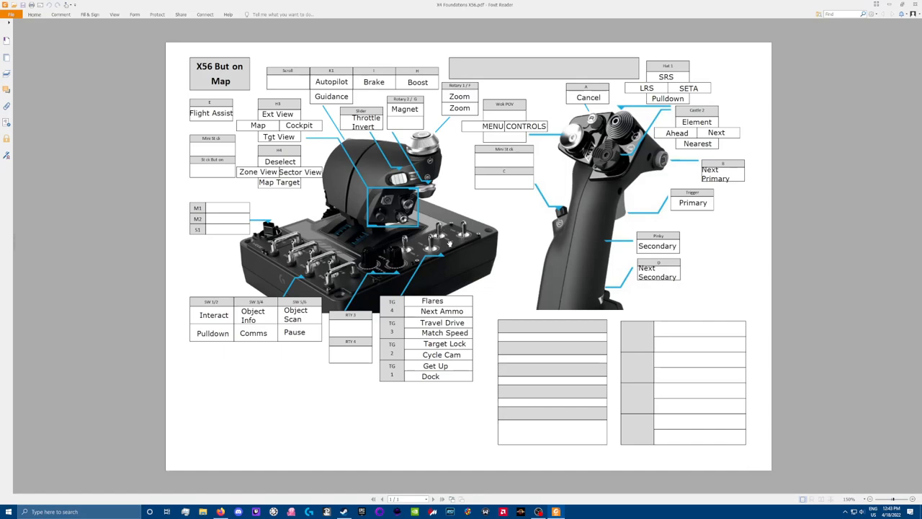
{"action": "mouse_move", "coordinate": [456, 186]}
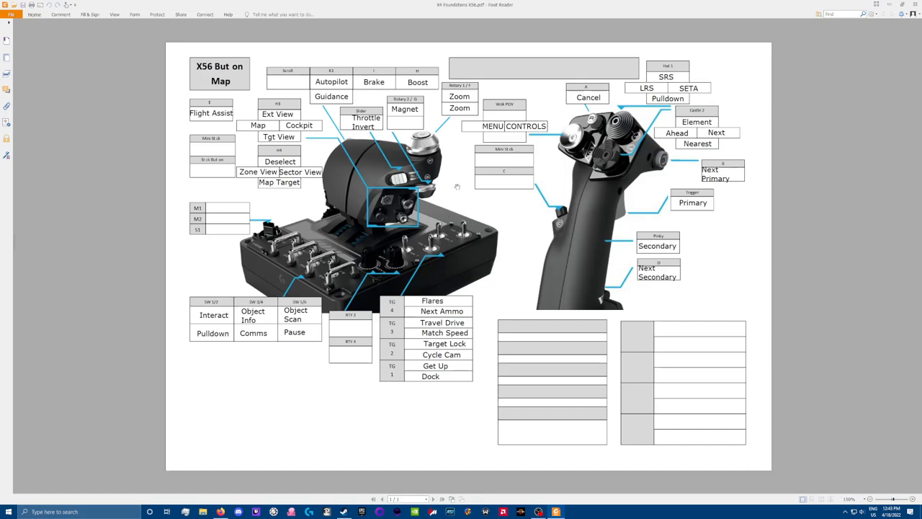
{"action": "mouse_move", "coordinate": [460, 216]}
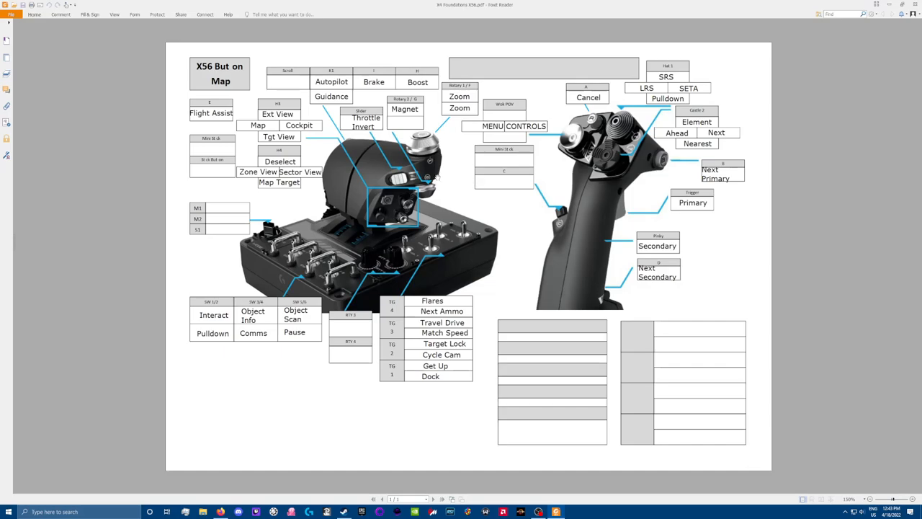
{"action": "mouse_move", "coordinate": [513, 228]}
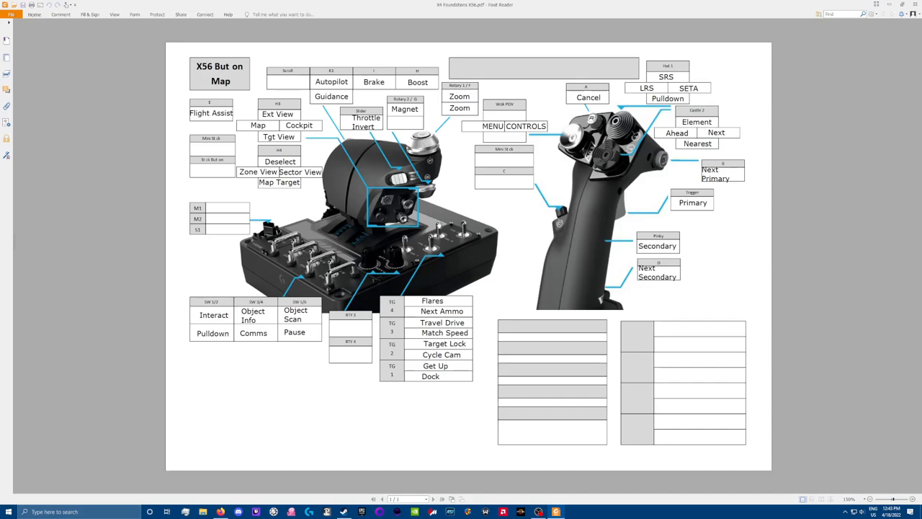
{"action": "mouse_move", "coordinate": [387, 126]}
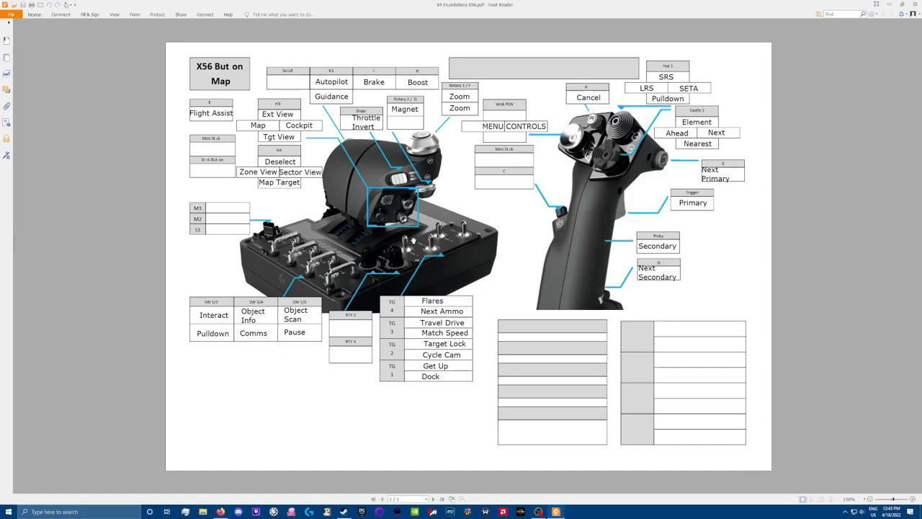
{"action": "mouse_move", "coordinate": [318, 192]}
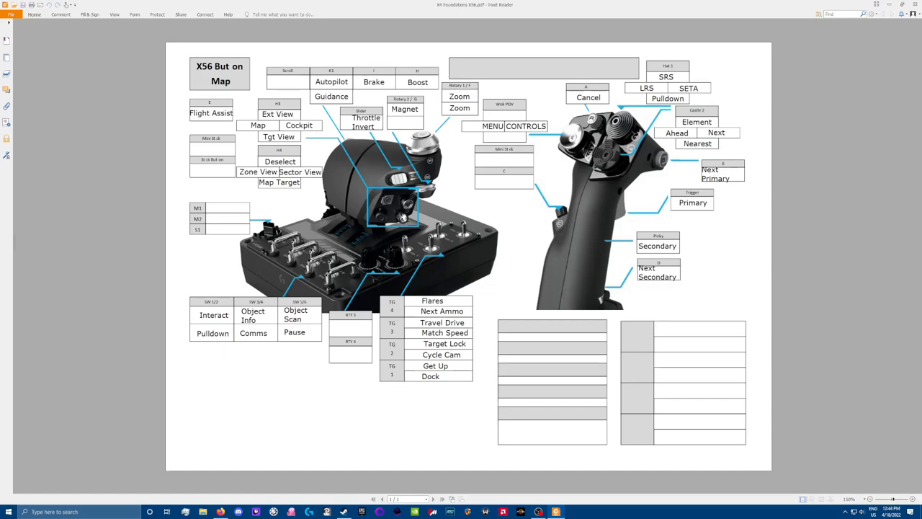
{"action": "mouse_move", "coordinate": [410, 209]}
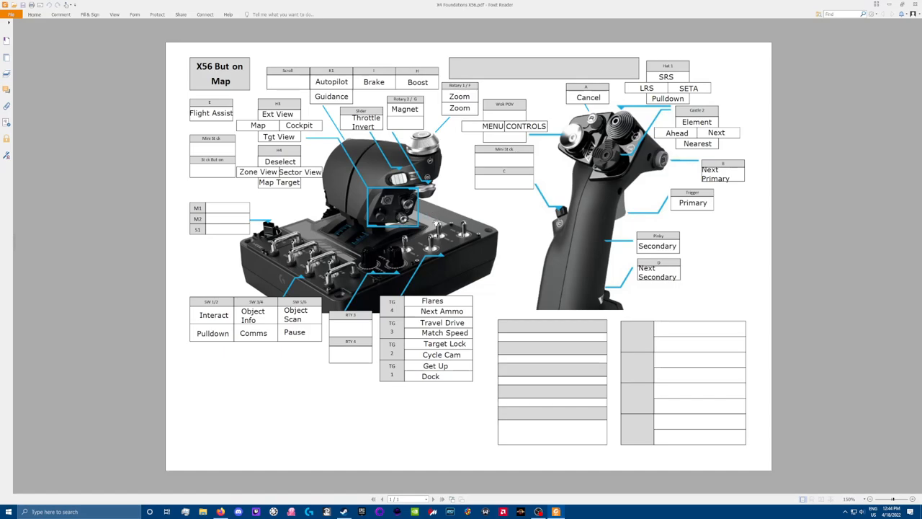
{"action": "mouse_move", "coordinate": [420, 229]}
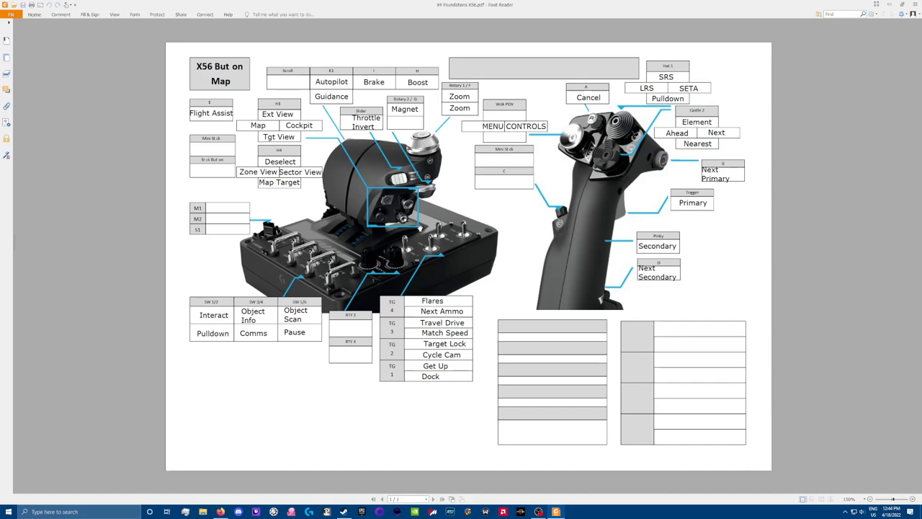
{"action": "mouse_move", "coordinate": [404, 224]}
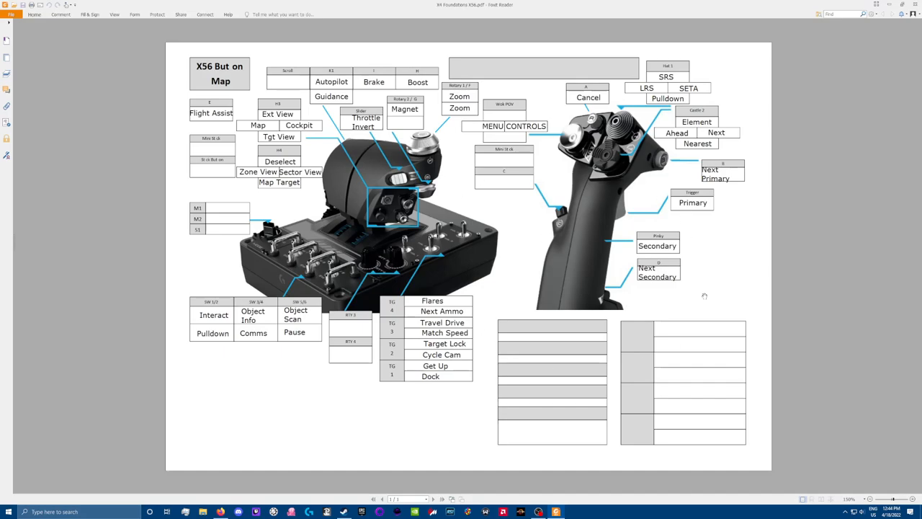
{"action": "mouse_move", "coordinate": [506, 211]}
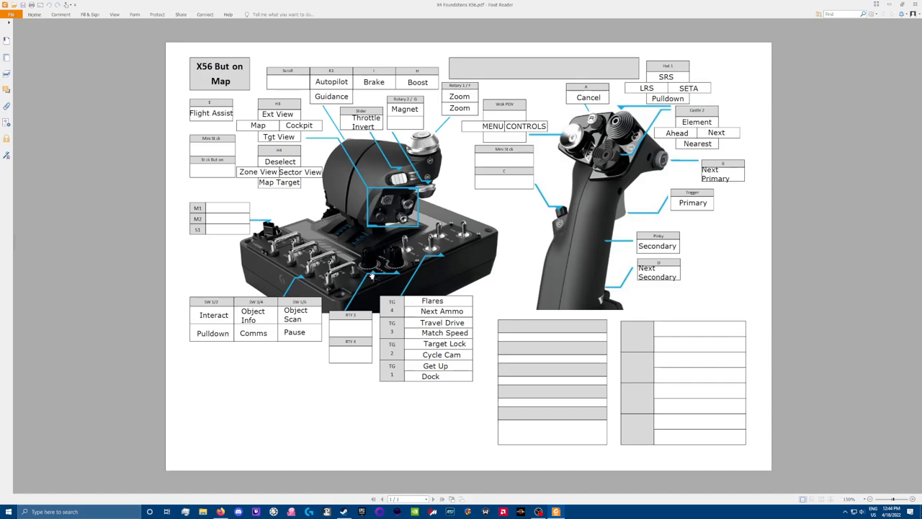
{"action": "mouse_move", "coordinate": [361, 273]}
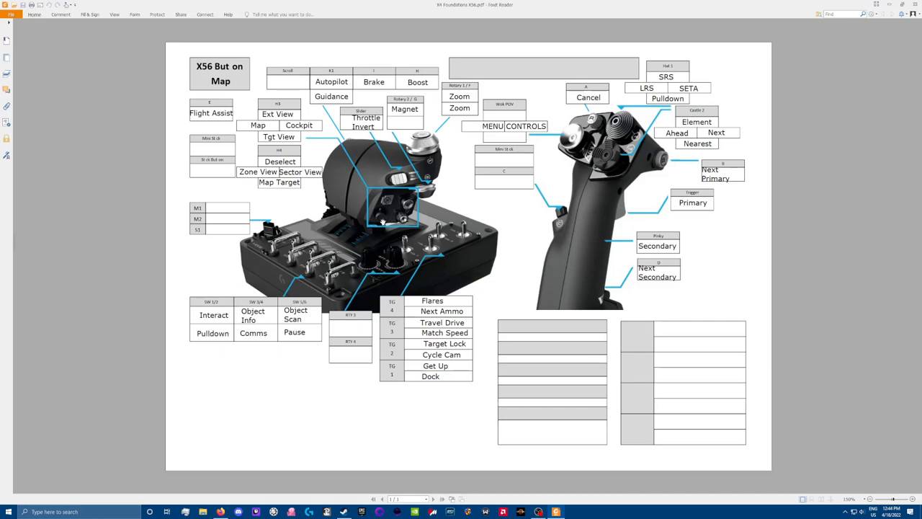
{"action": "mouse_move", "coordinate": [380, 222]}
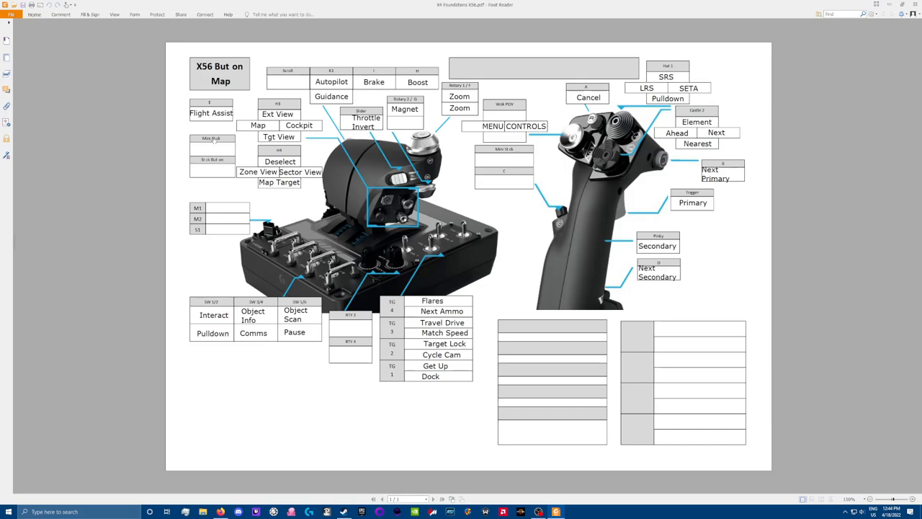
{"action": "mouse_move", "coordinate": [353, 209]}
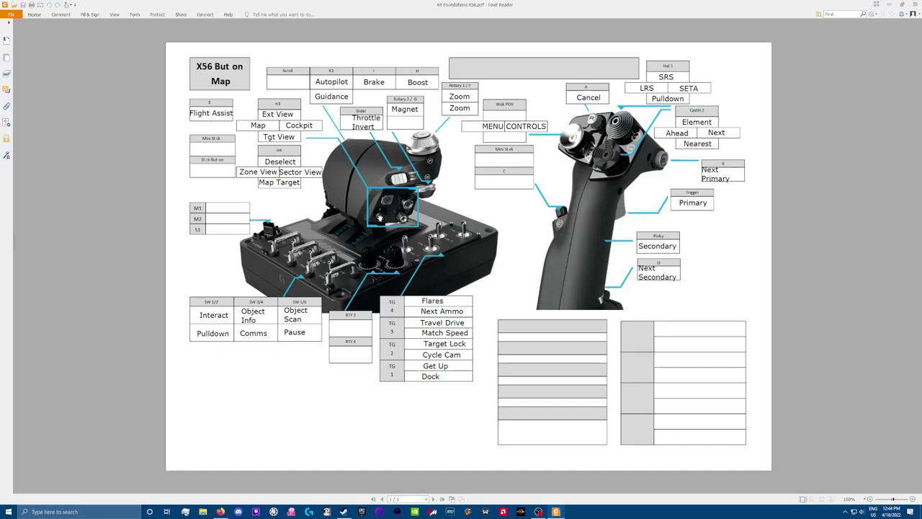
{"action": "mouse_move", "coordinate": [381, 220]}
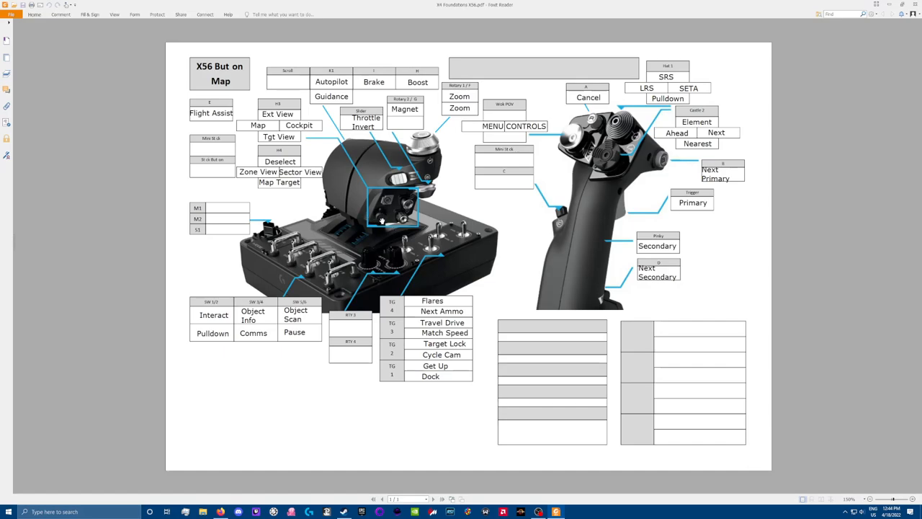
{"action": "mouse_move", "coordinate": [383, 209]}
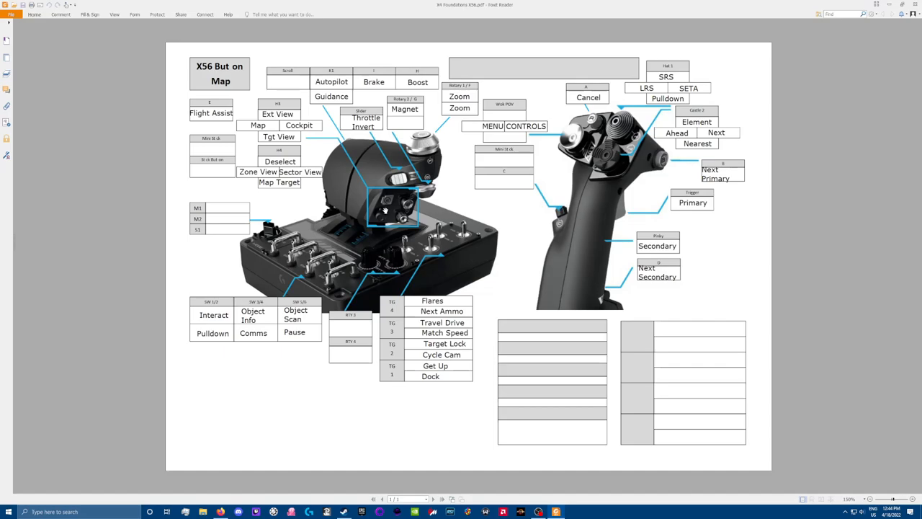
{"action": "mouse_move", "coordinate": [389, 220]}
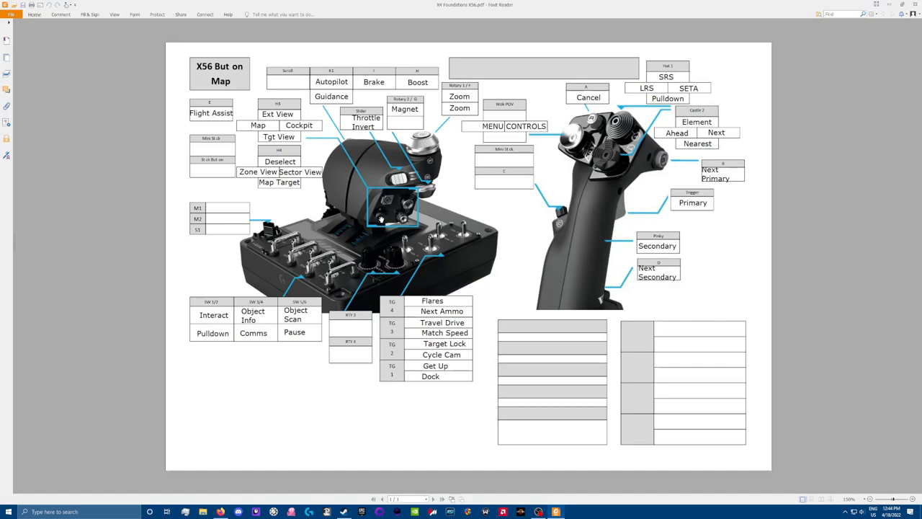
{"action": "mouse_move", "coordinate": [380, 219]}
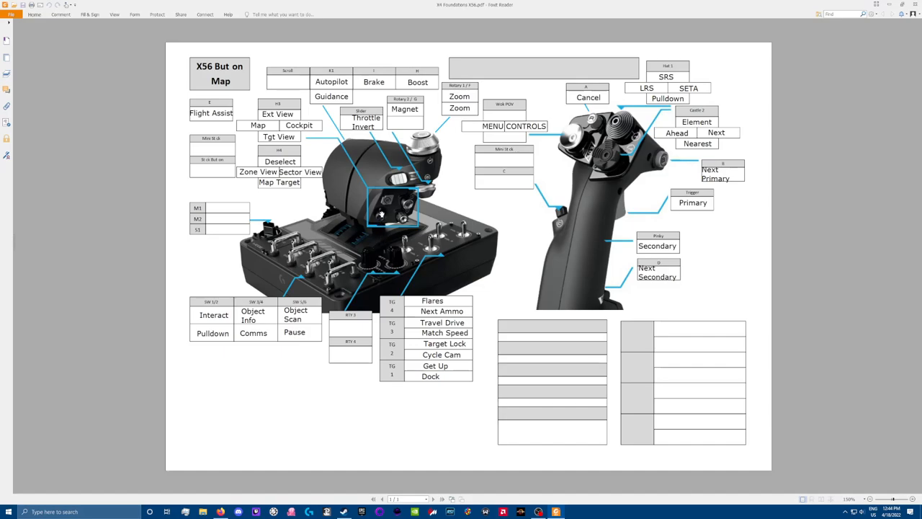
{"action": "mouse_move", "coordinate": [384, 215]}
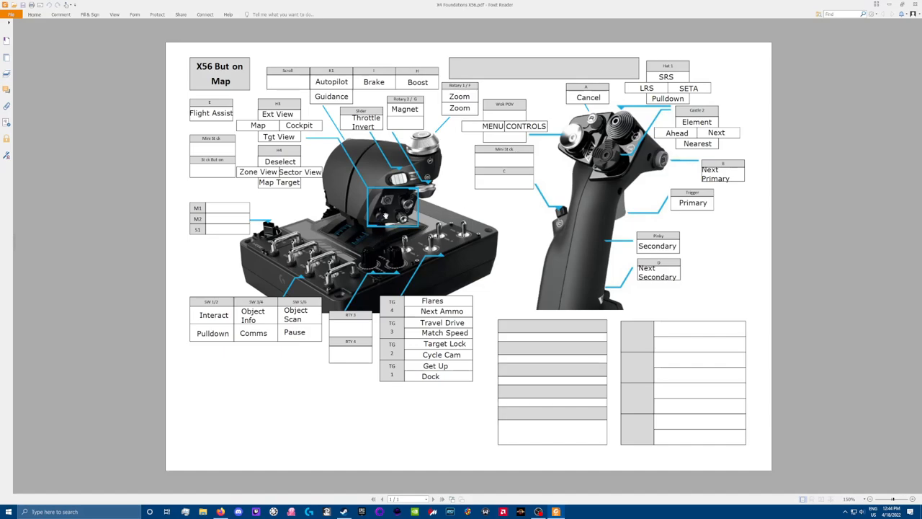
{"action": "mouse_move", "coordinate": [465, 200]}
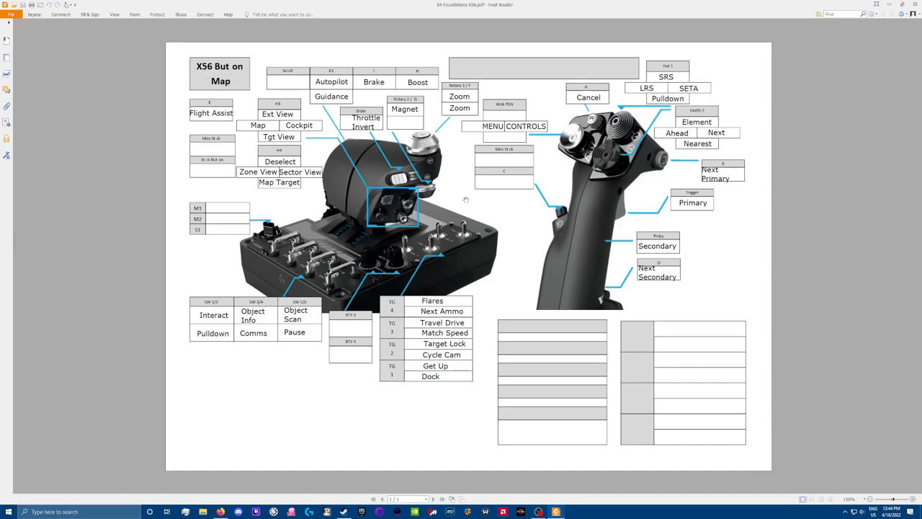
{"action": "mouse_move", "coordinate": [320, 227]}
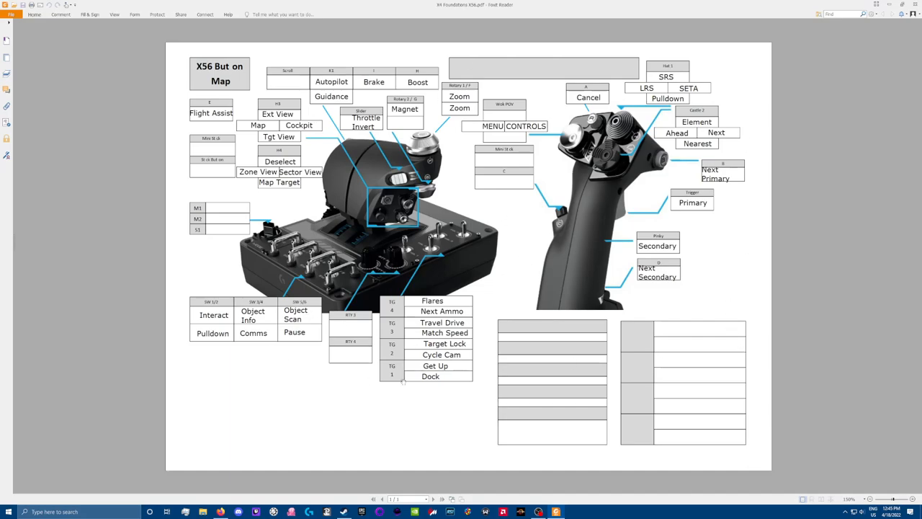
{"action": "mouse_move", "coordinate": [721, 385]}
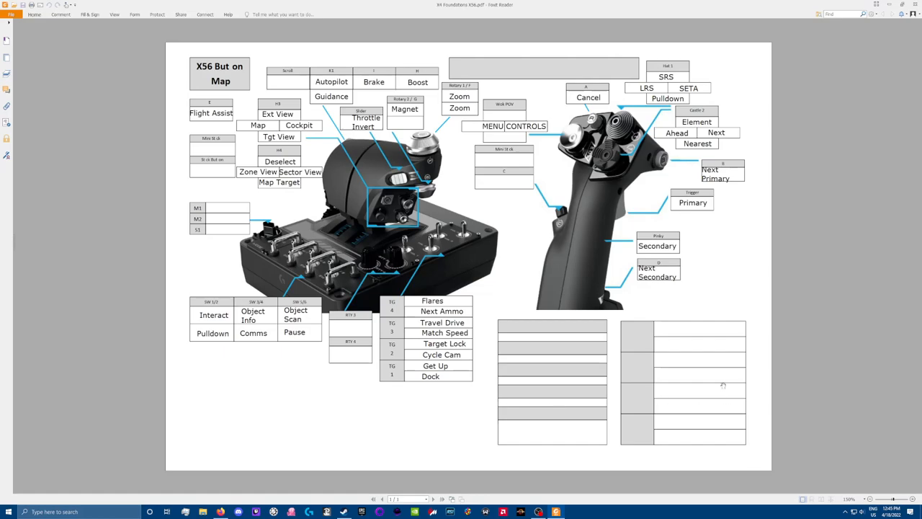
{"action": "mouse_move", "coordinate": [536, 317]}
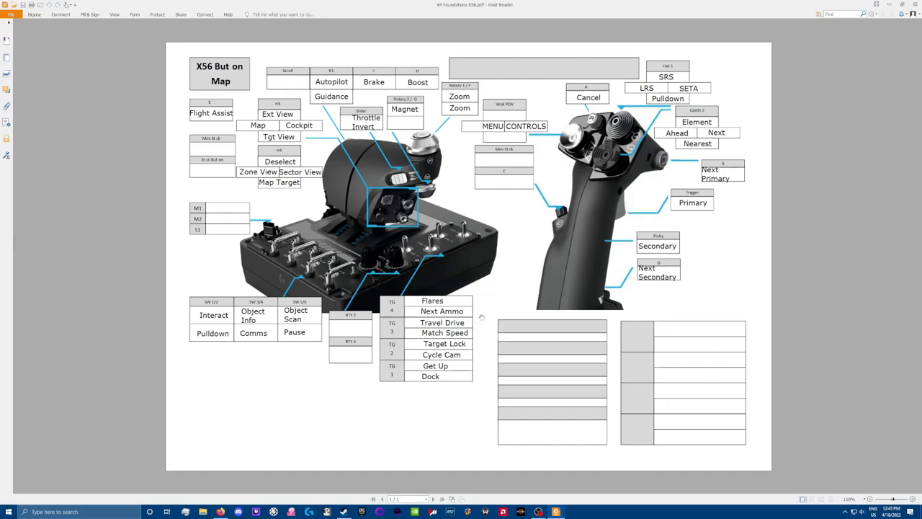
{"action": "mouse_move", "coordinate": [687, 356]}
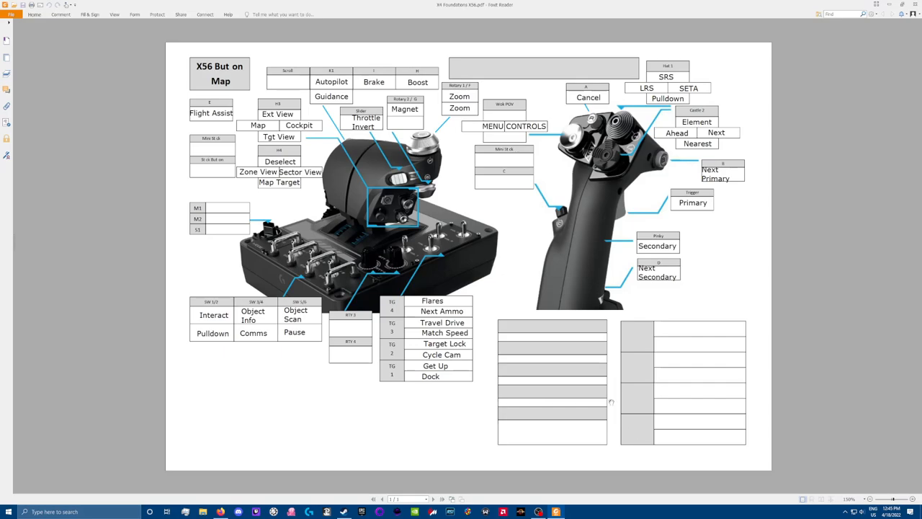
{"action": "mouse_move", "coordinate": [556, 359]}
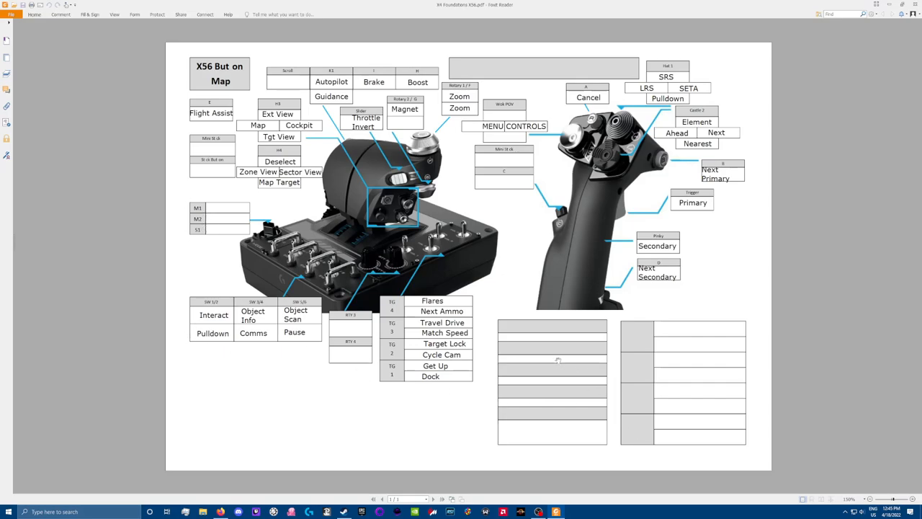
{"action": "mouse_move", "coordinate": [556, 365]}
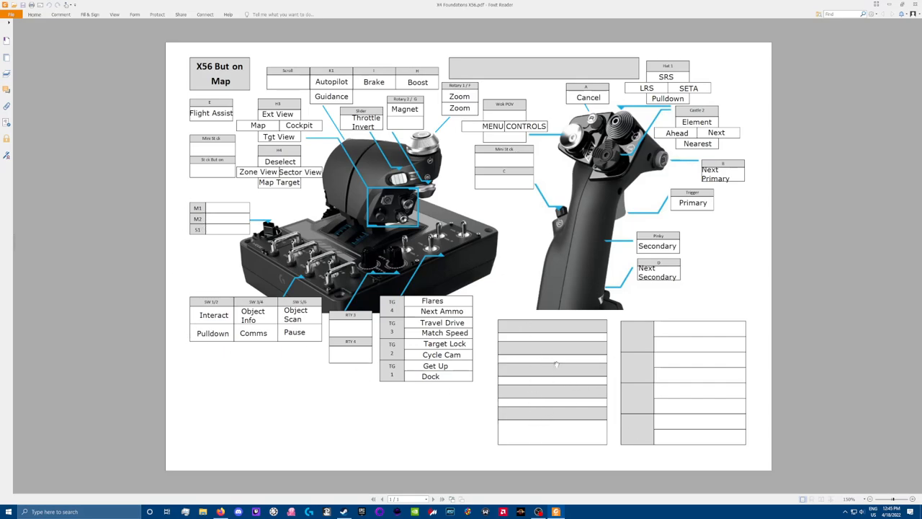
{"action": "mouse_move", "coordinate": [574, 418]}
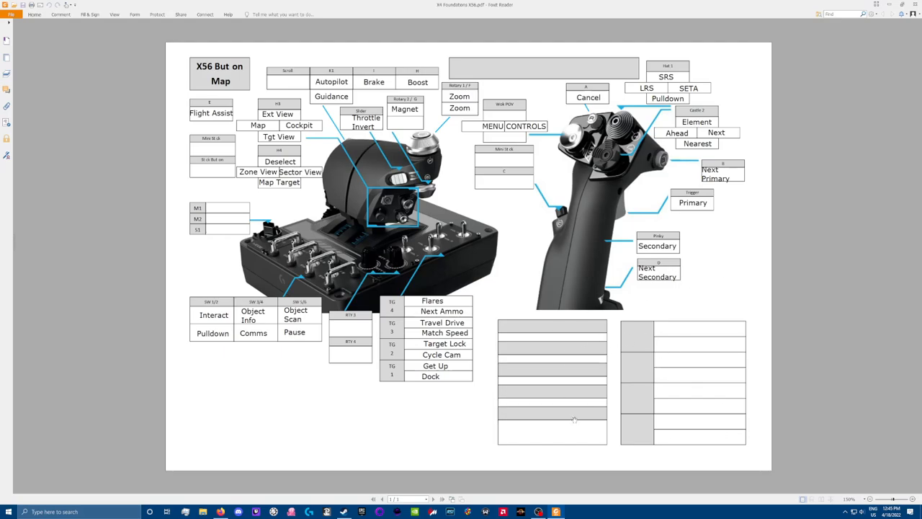
{"action": "mouse_move", "coordinate": [493, 243]}
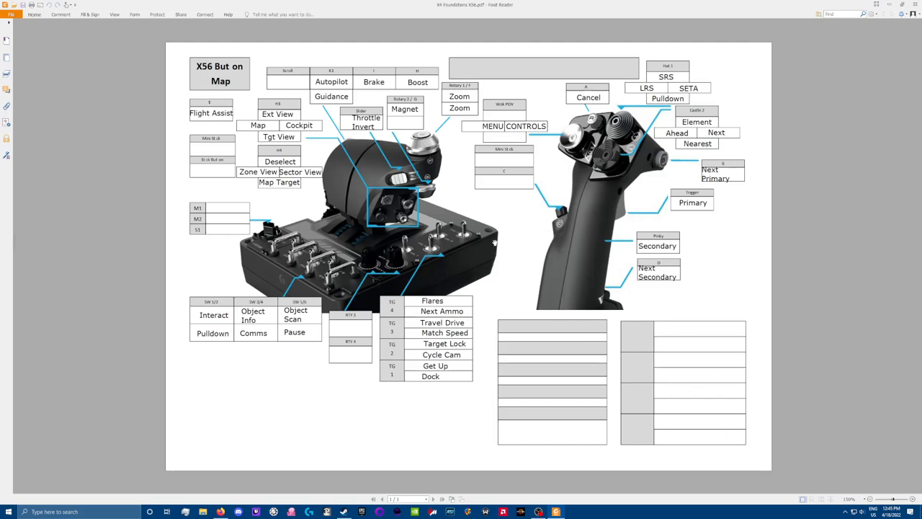
{"action": "mouse_move", "coordinate": [579, 239]}
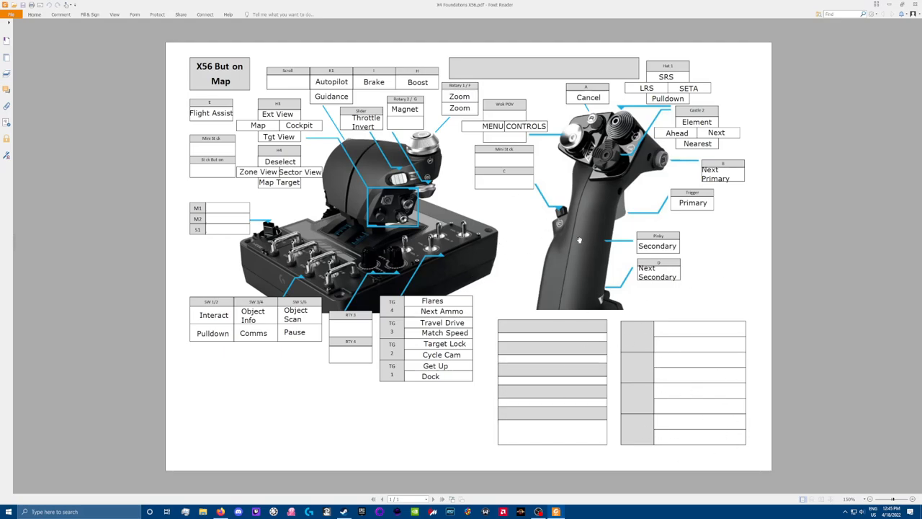
{"action": "mouse_move", "coordinate": [577, 239]}
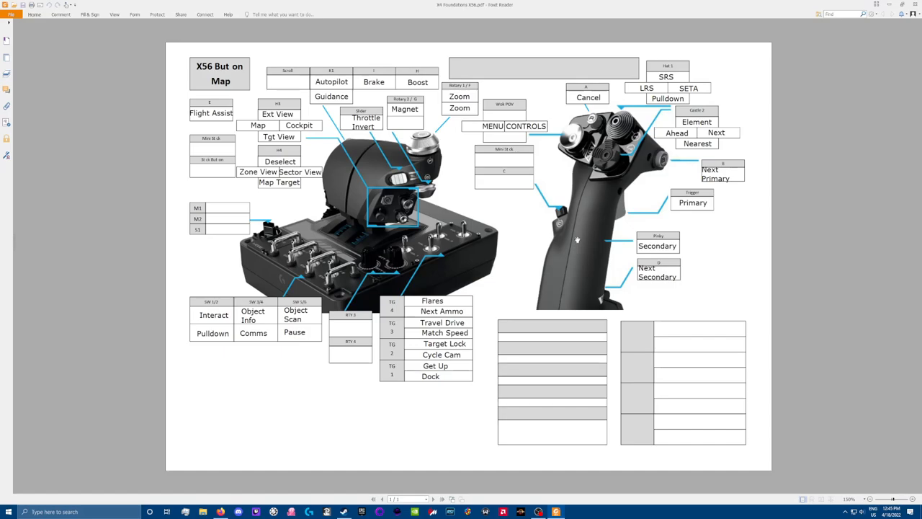